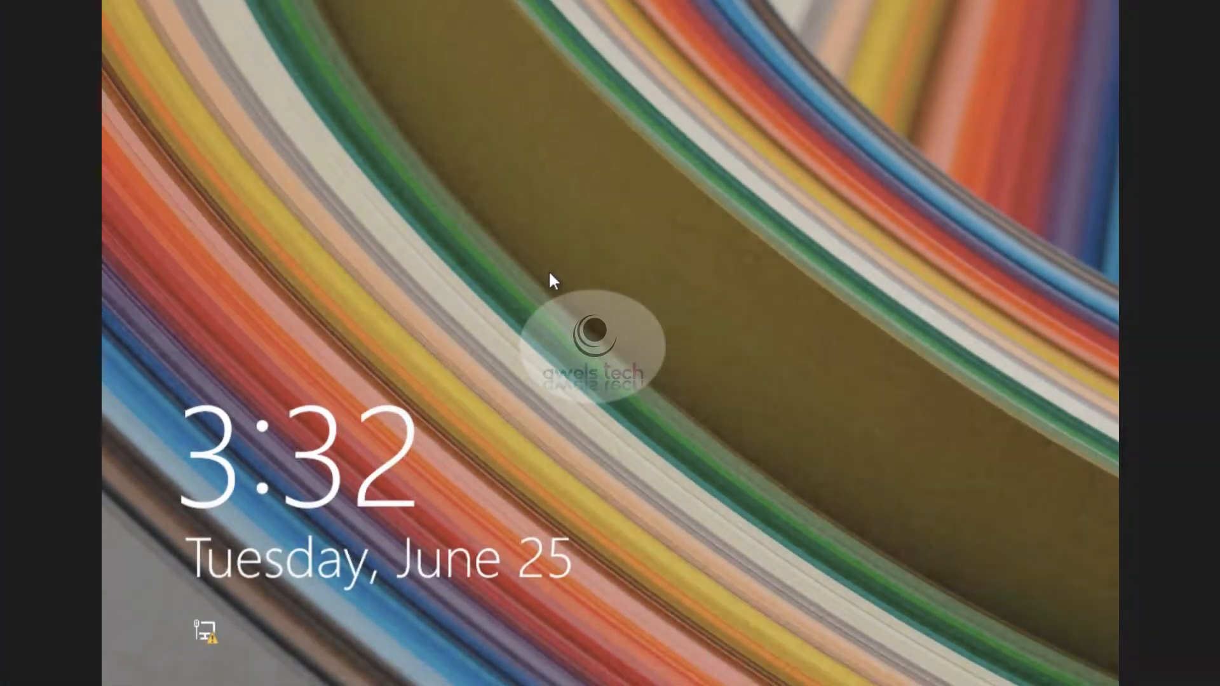
# Dismiss the lock screen, try a password for User, and acknowledge the incorrect-password error.
pyautogui.click(552, 281)
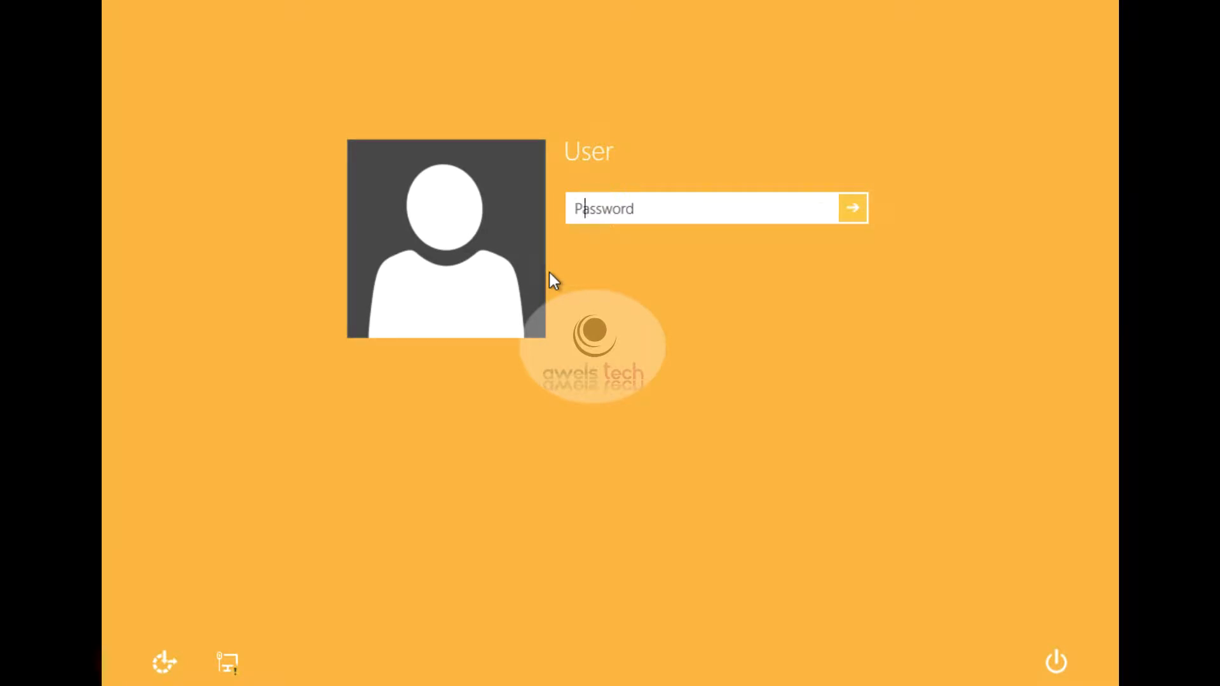
pyautogui.click(852, 208)
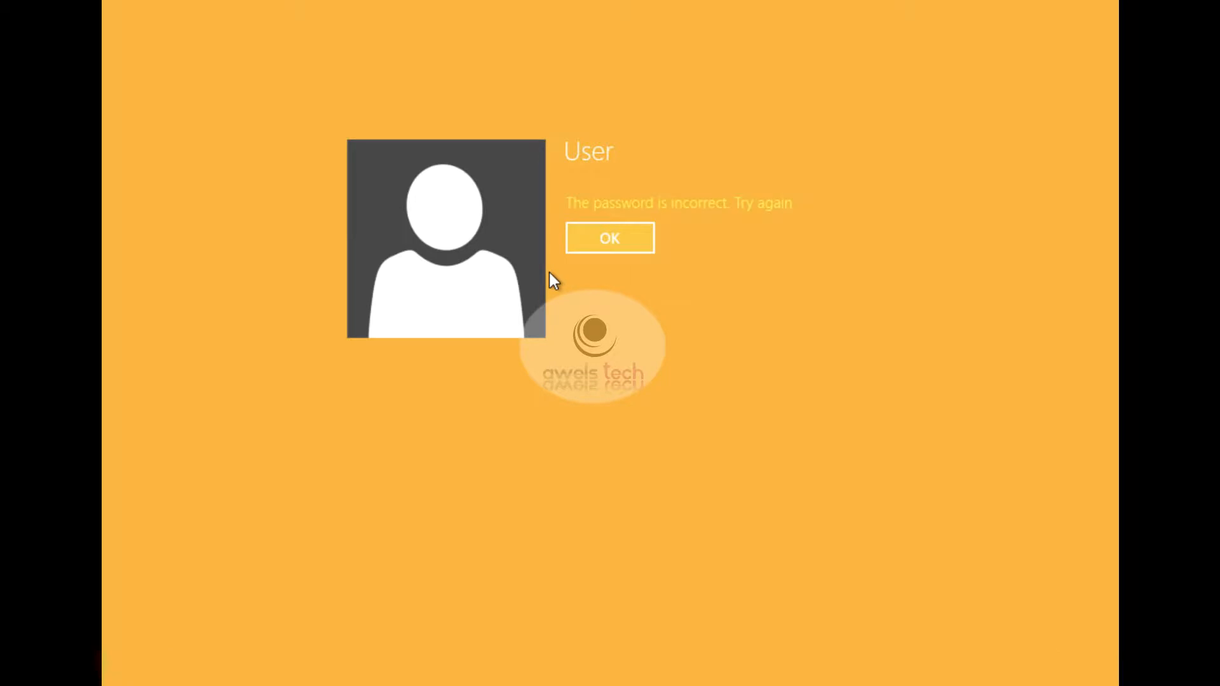
pyautogui.moveTo(743, 256)
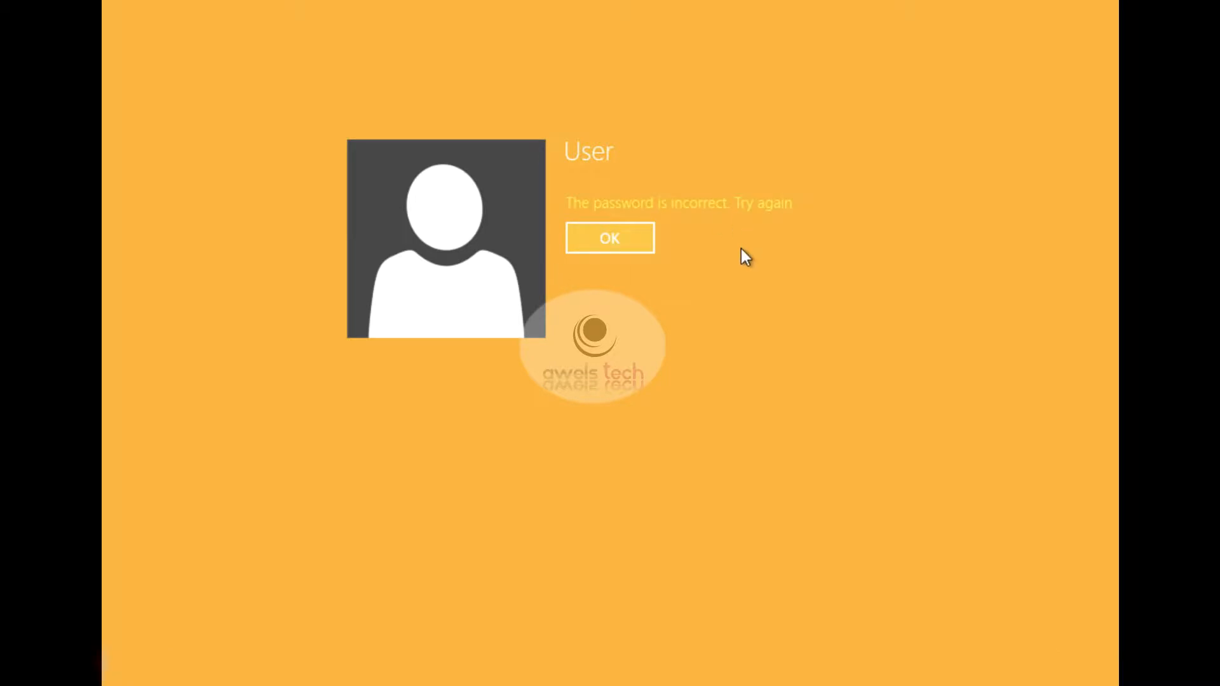
pyautogui.click(609, 238)
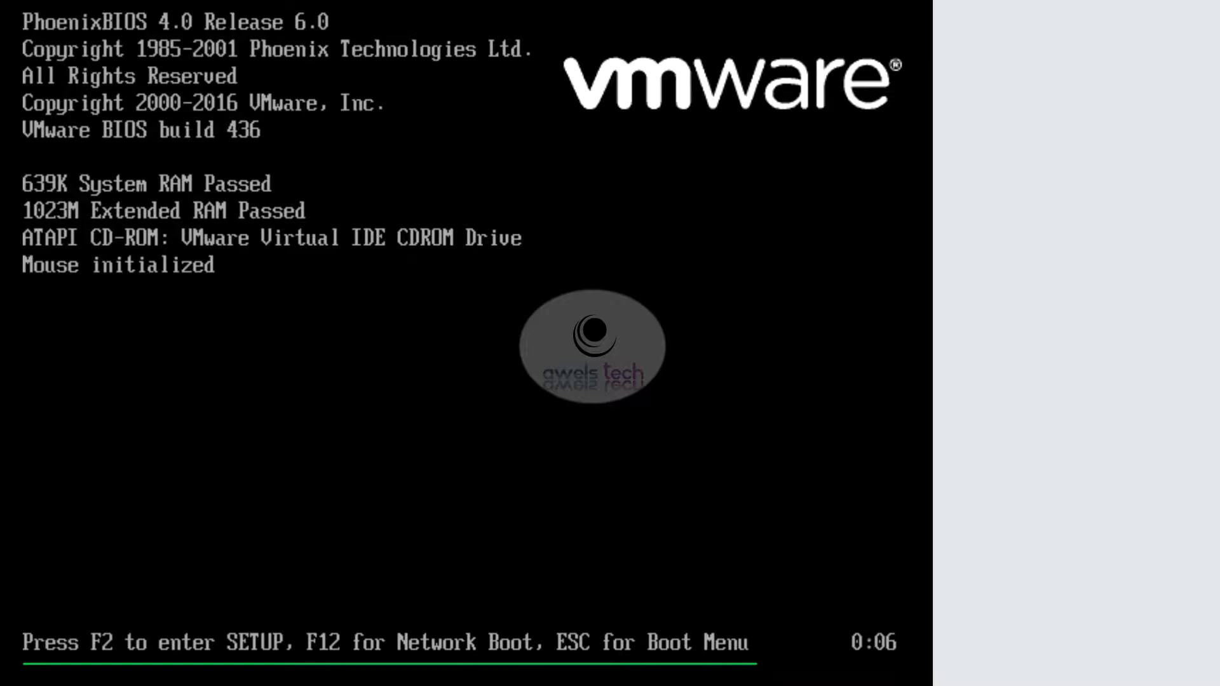
# Enter PhoenixBIOS Setup, put CD-ROM Drive first in boot order, and save on exit.
pyautogui.press('f2')
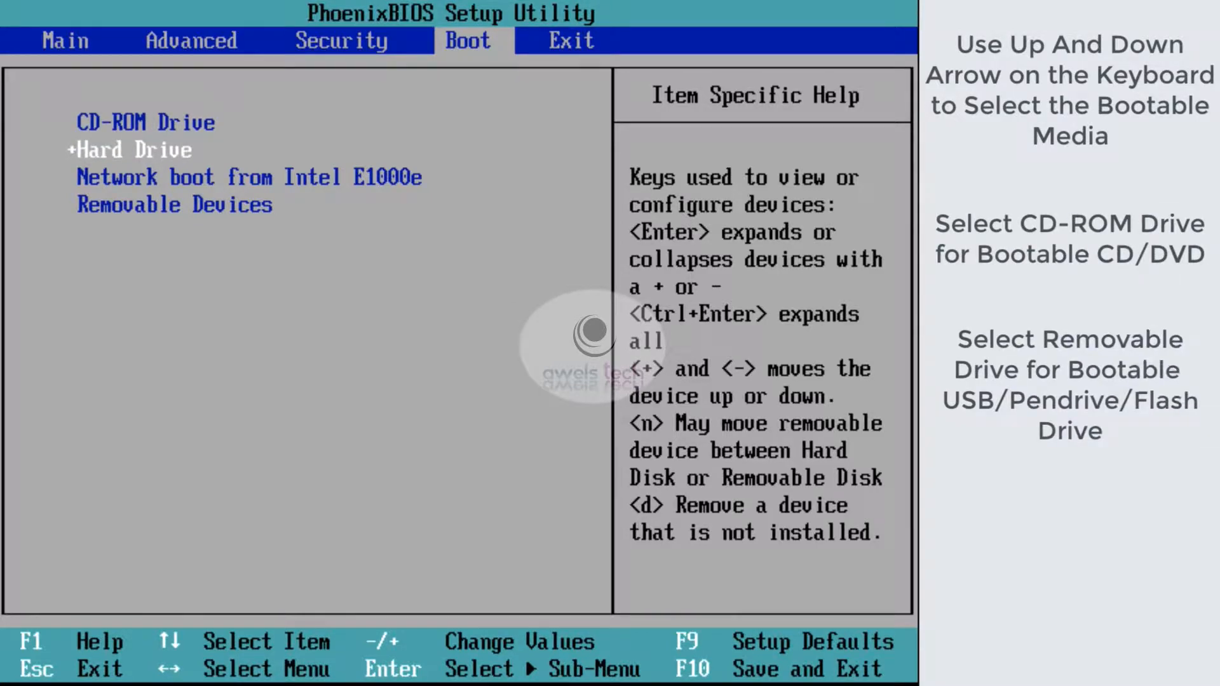
pyautogui.press('f10')
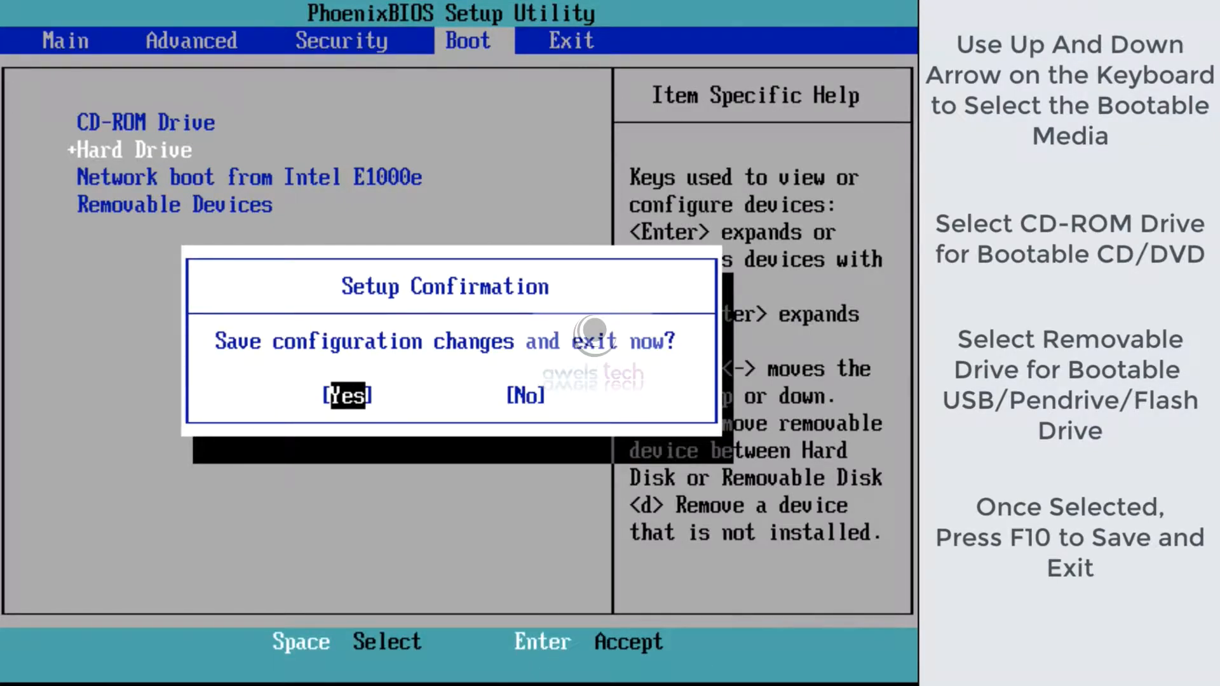
pyautogui.press('Enter')
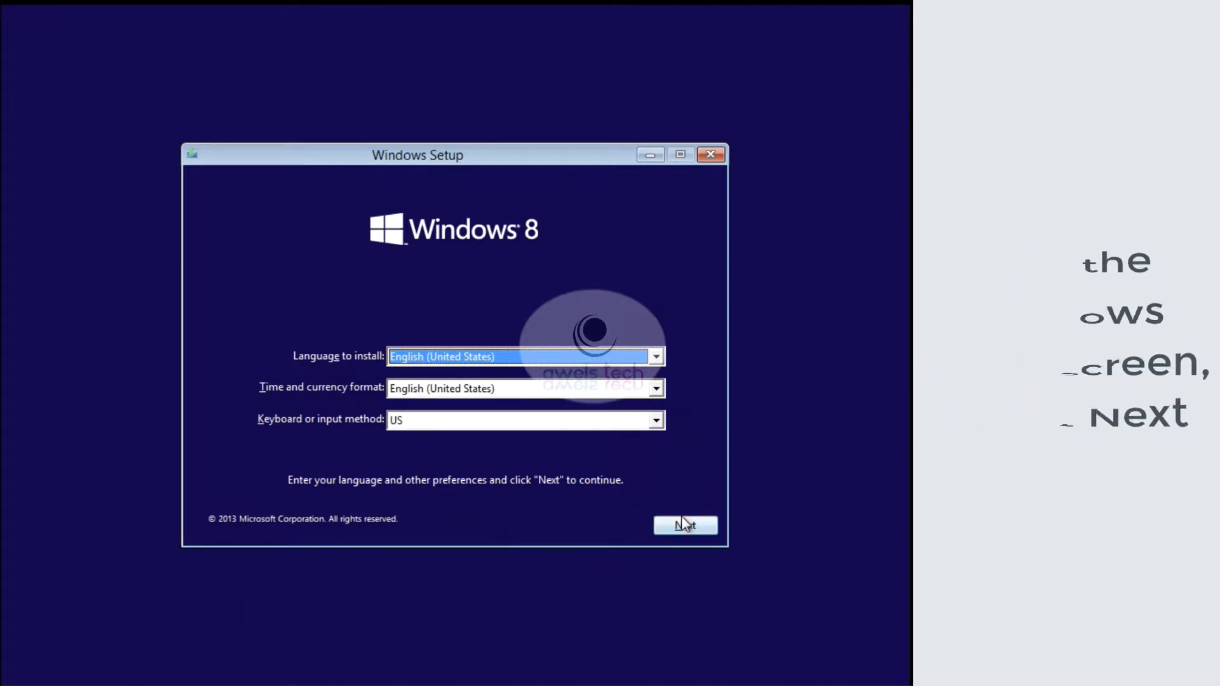
# Go from Windows Setup through Repair your computer, Troubleshoot and Advanced options.
pyautogui.click(684, 526)
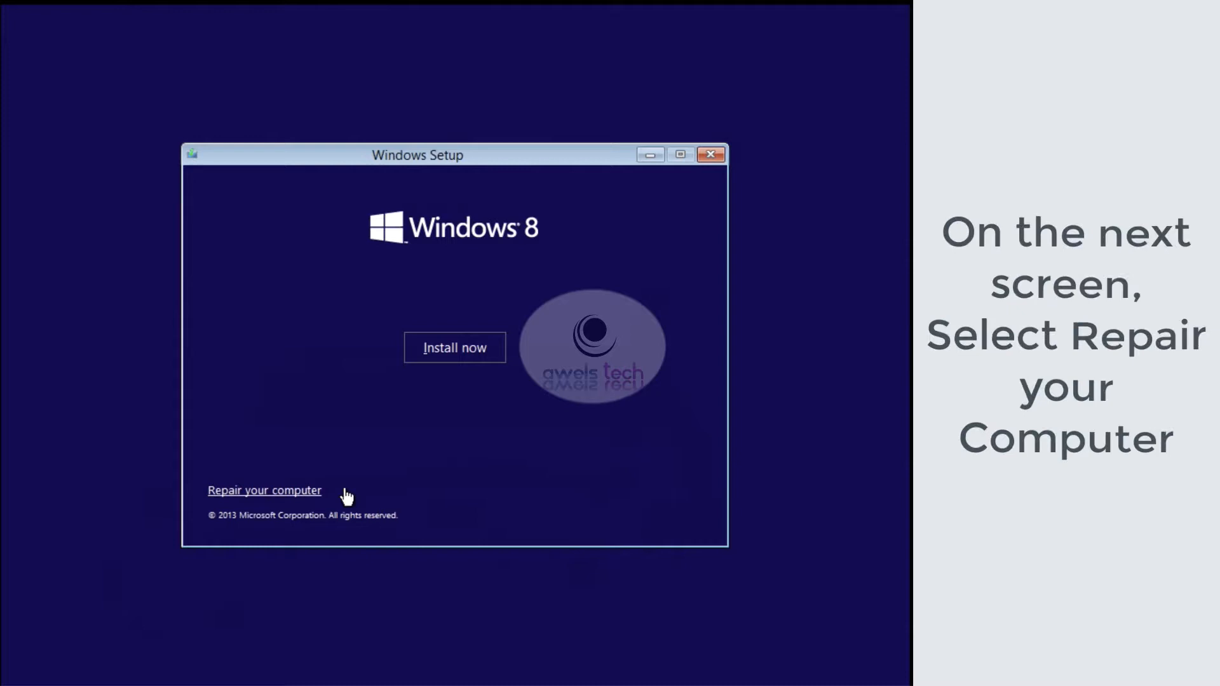
pyautogui.click(264, 490)
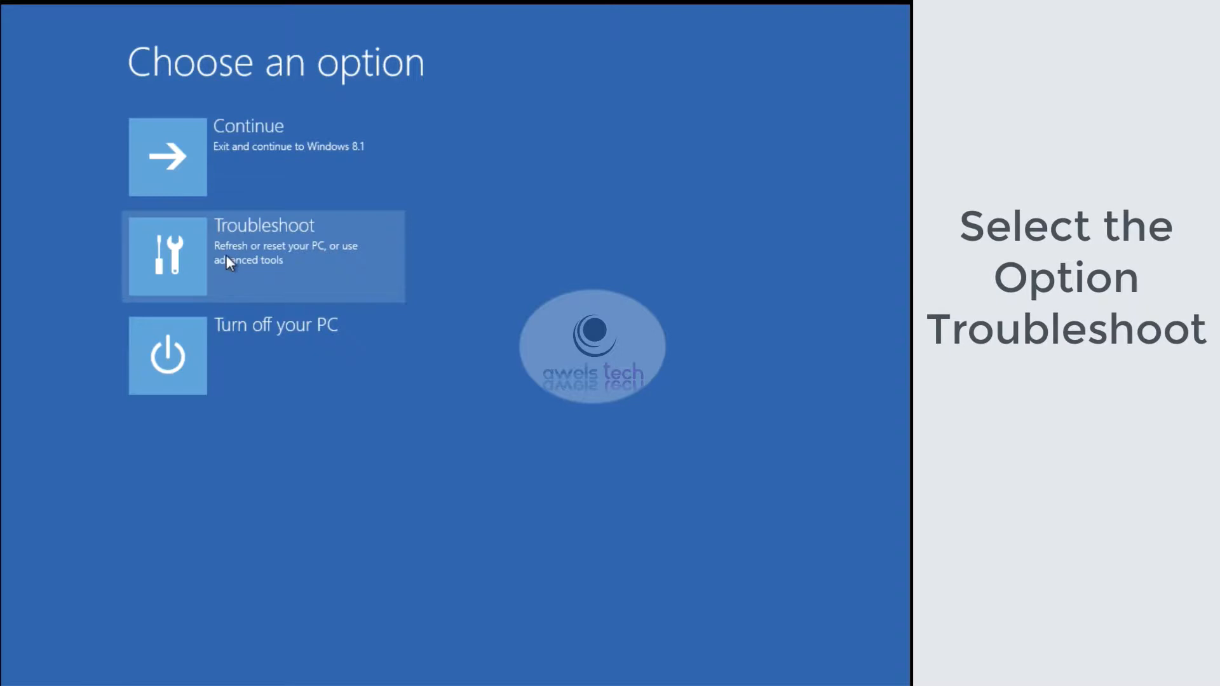
pyautogui.click(263, 255)
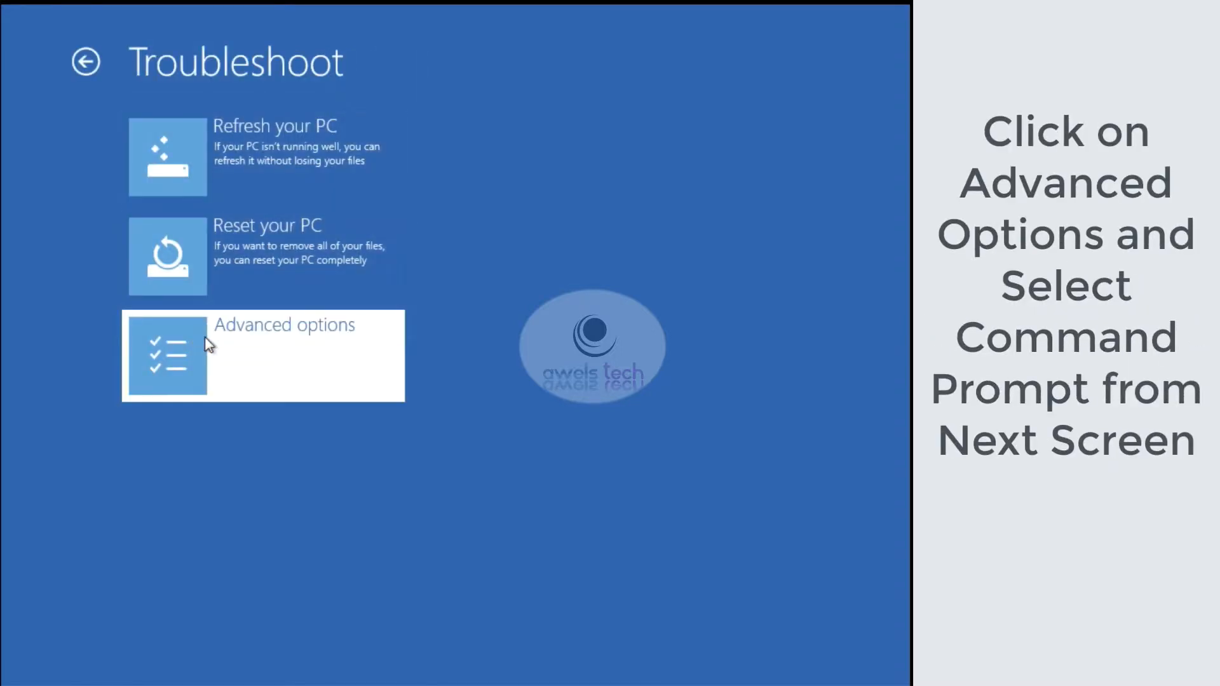
pyautogui.click(264, 356)
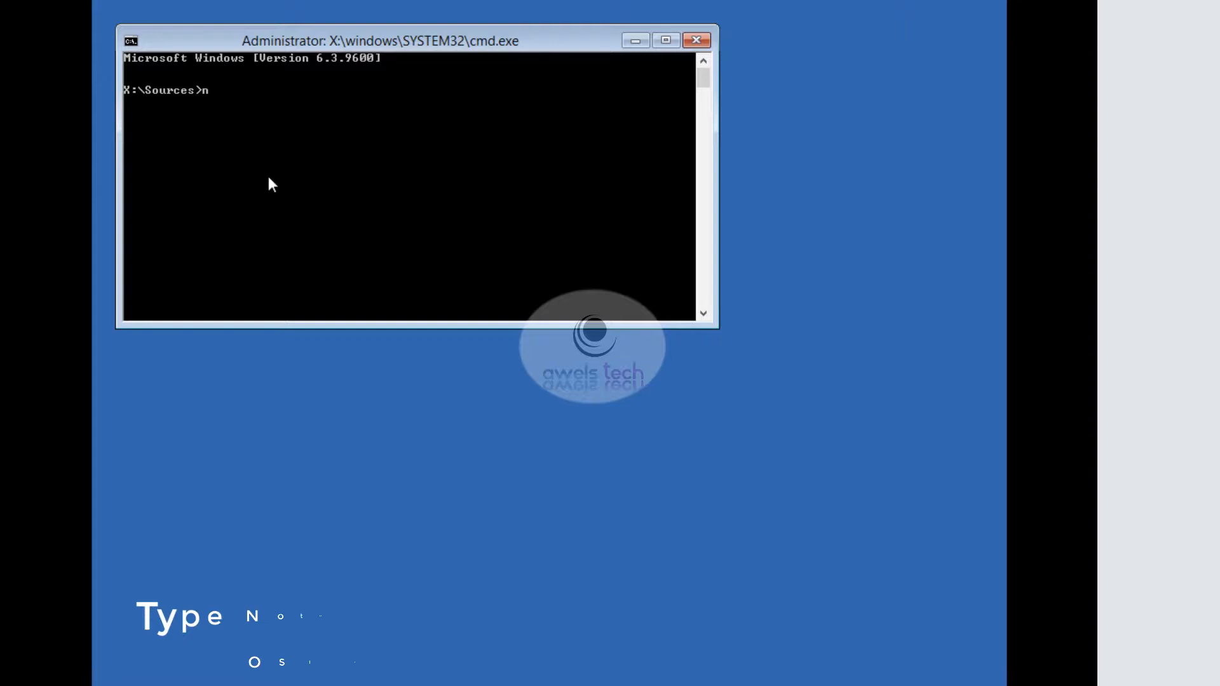
# Run notepad from the X:\Sources recovery prompt.
pyautogui.write('otep')
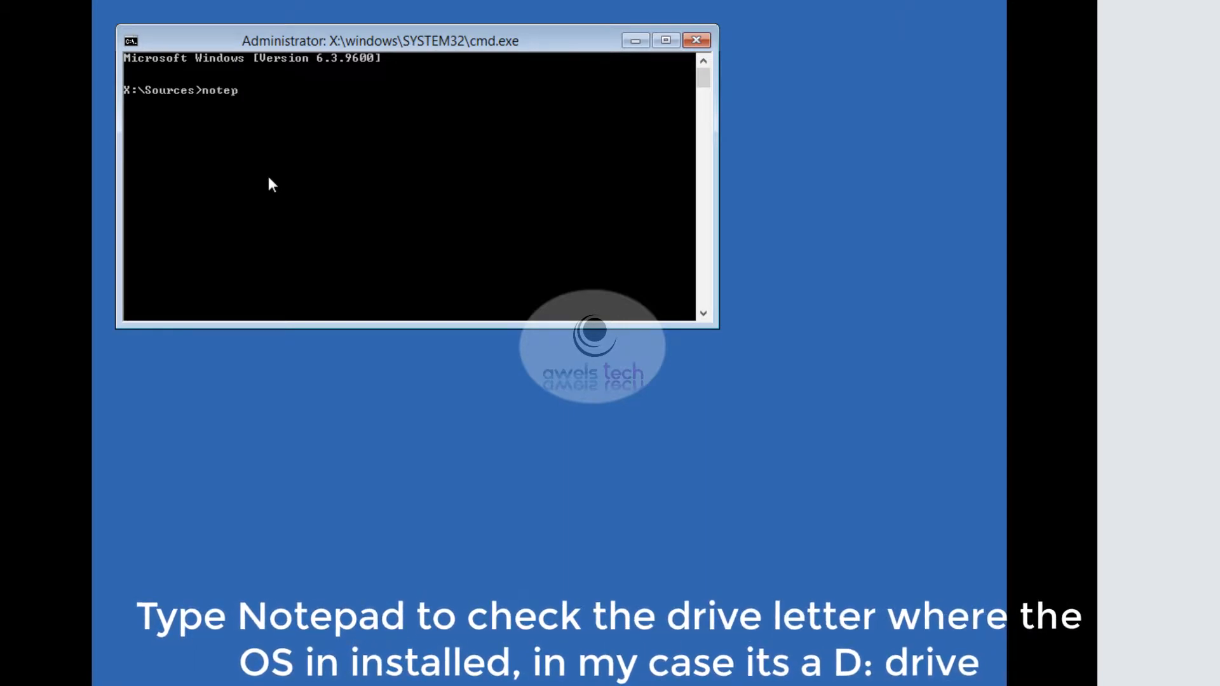
pyautogui.write('ad')
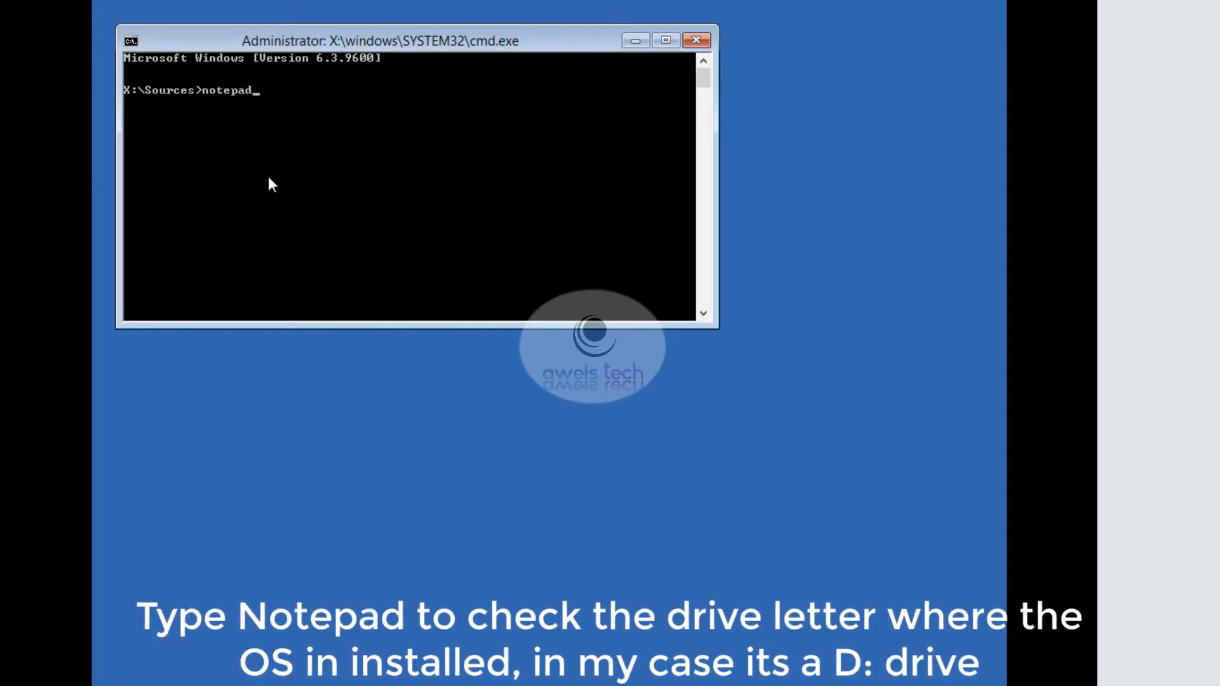
pyautogui.press('enter')
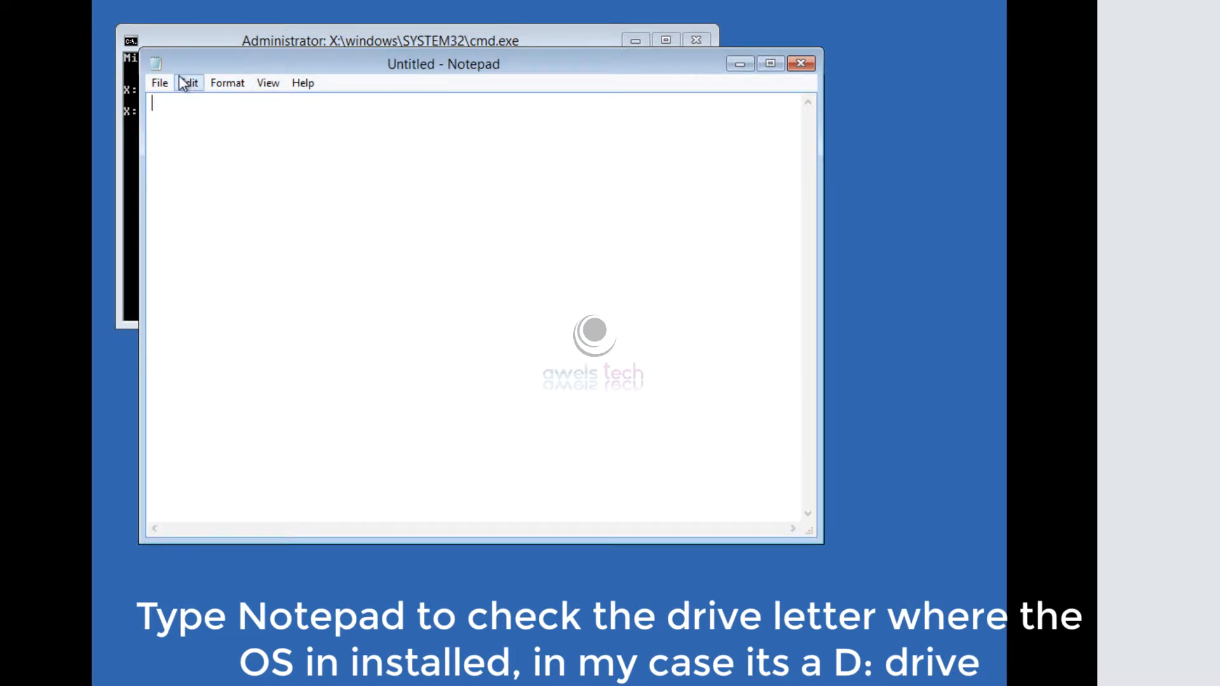
# Use Notepad's Open dialog to confirm Windows is on Local Disk (D:), then close Notepad.
pyautogui.click(159, 83)
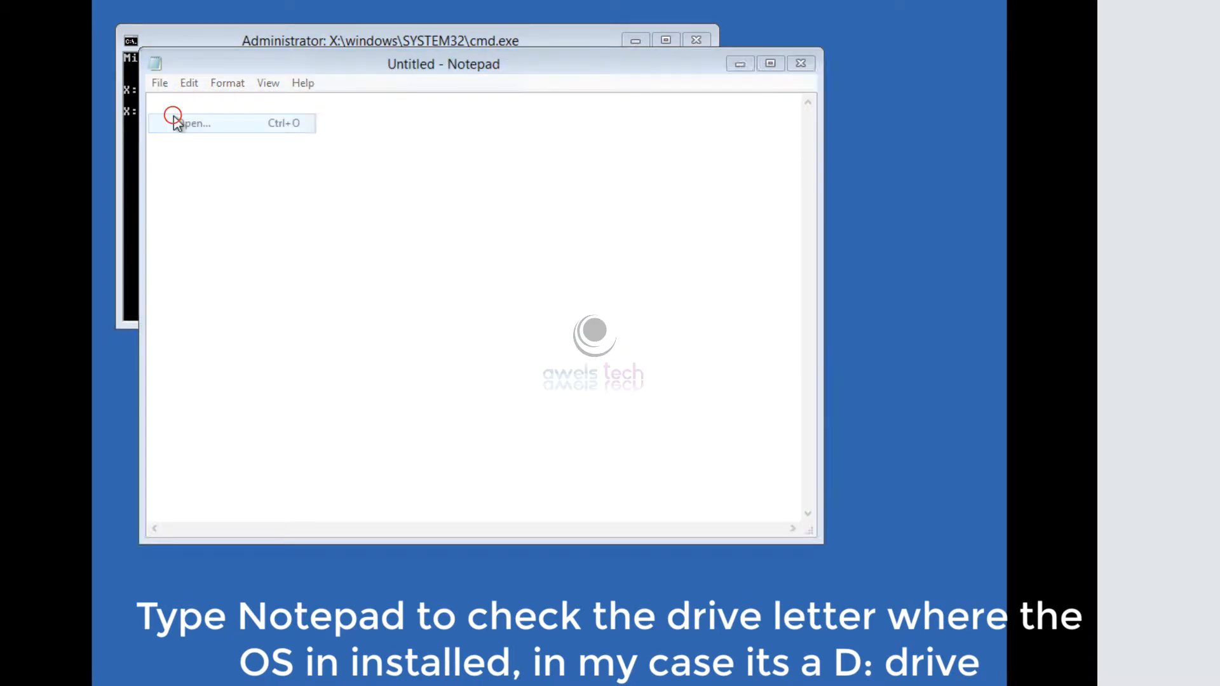
pyautogui.click(195, 123)
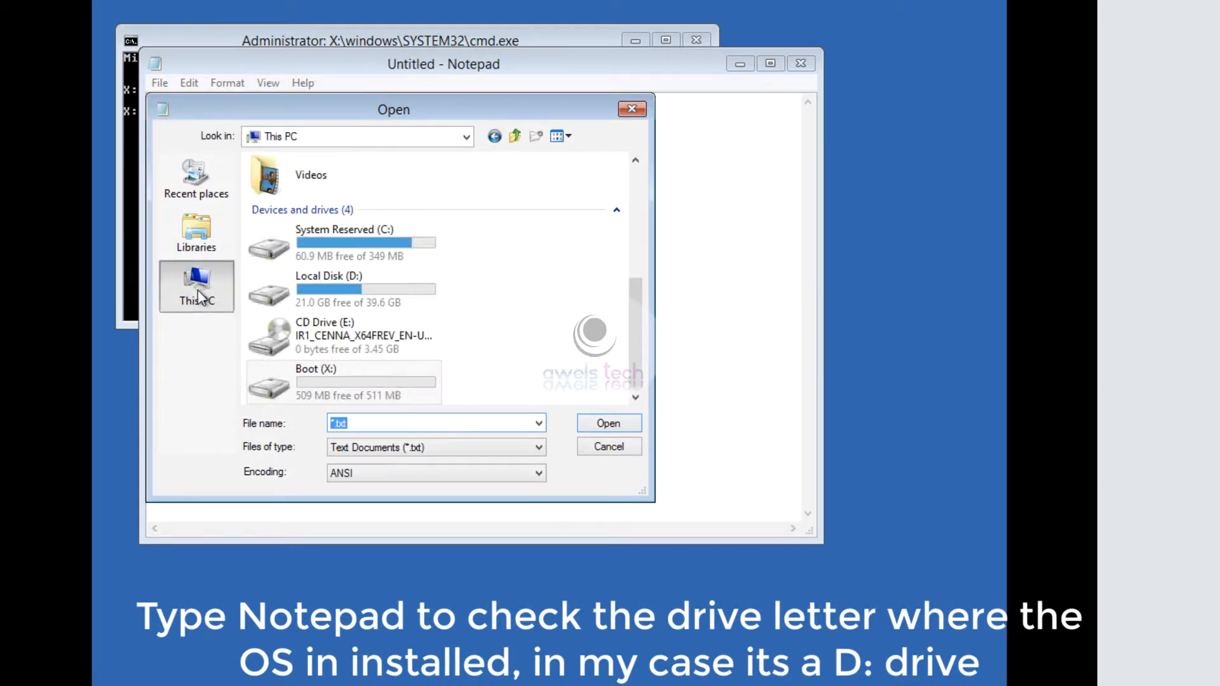
pyautogui.click(344, 242)
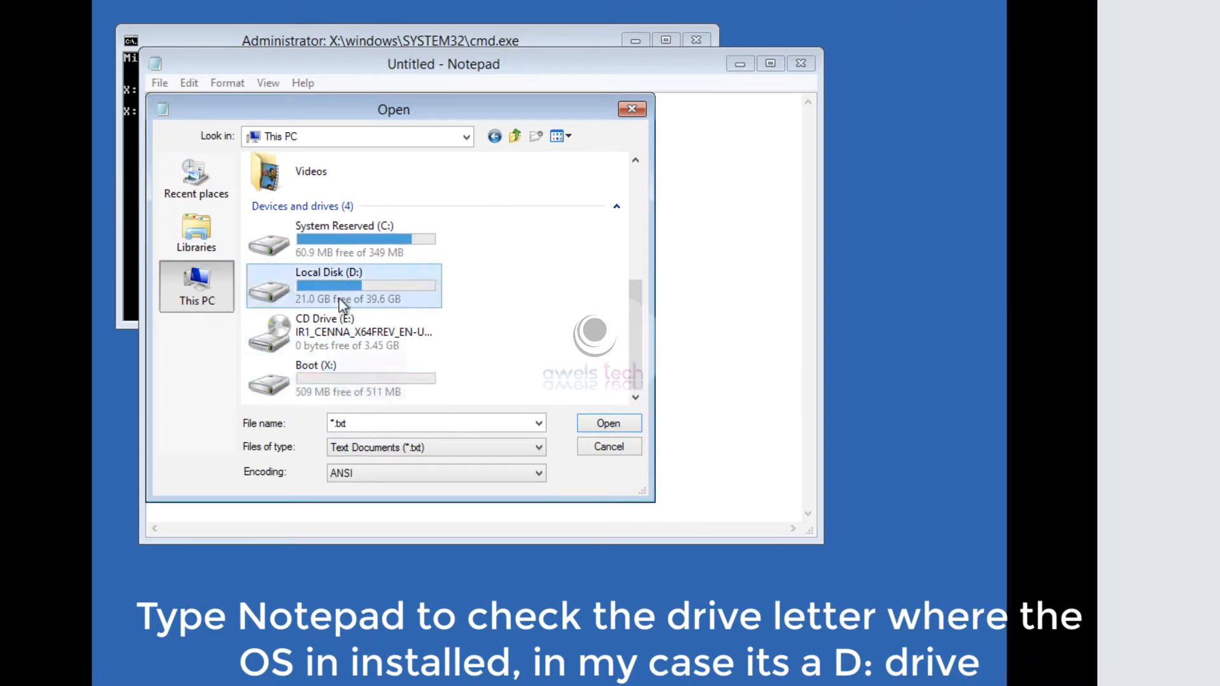
pyautogui.doubleClick(342, 286)
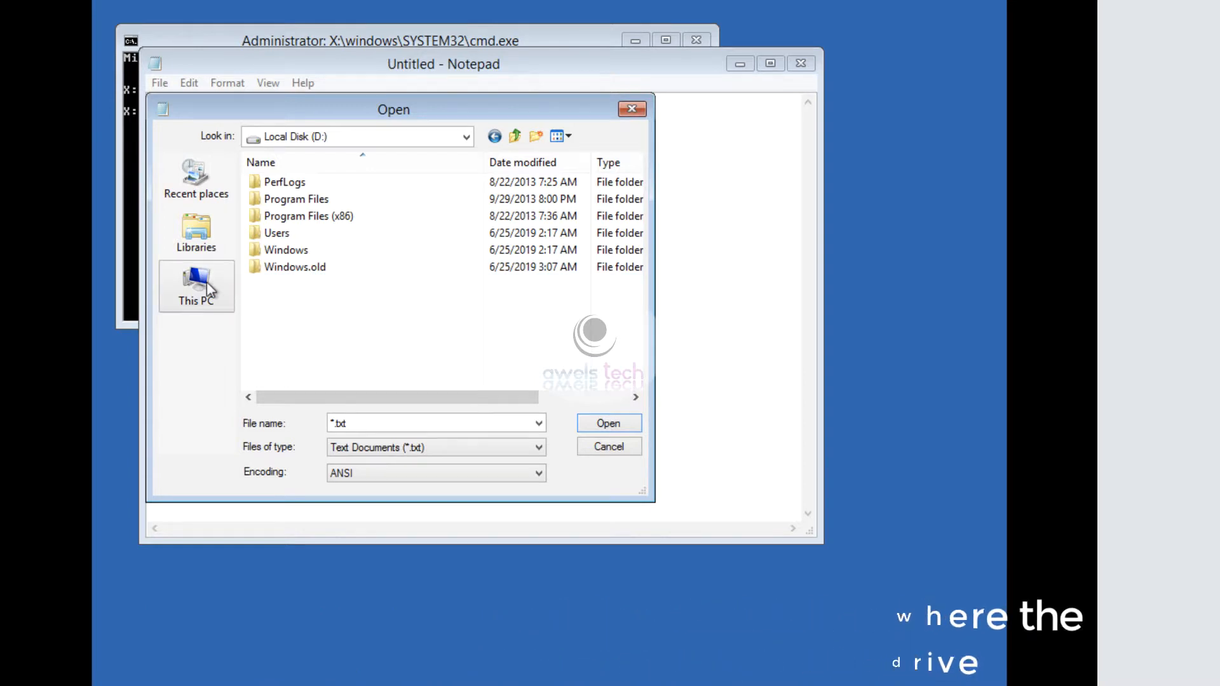
pyautogui.click(195, 285)
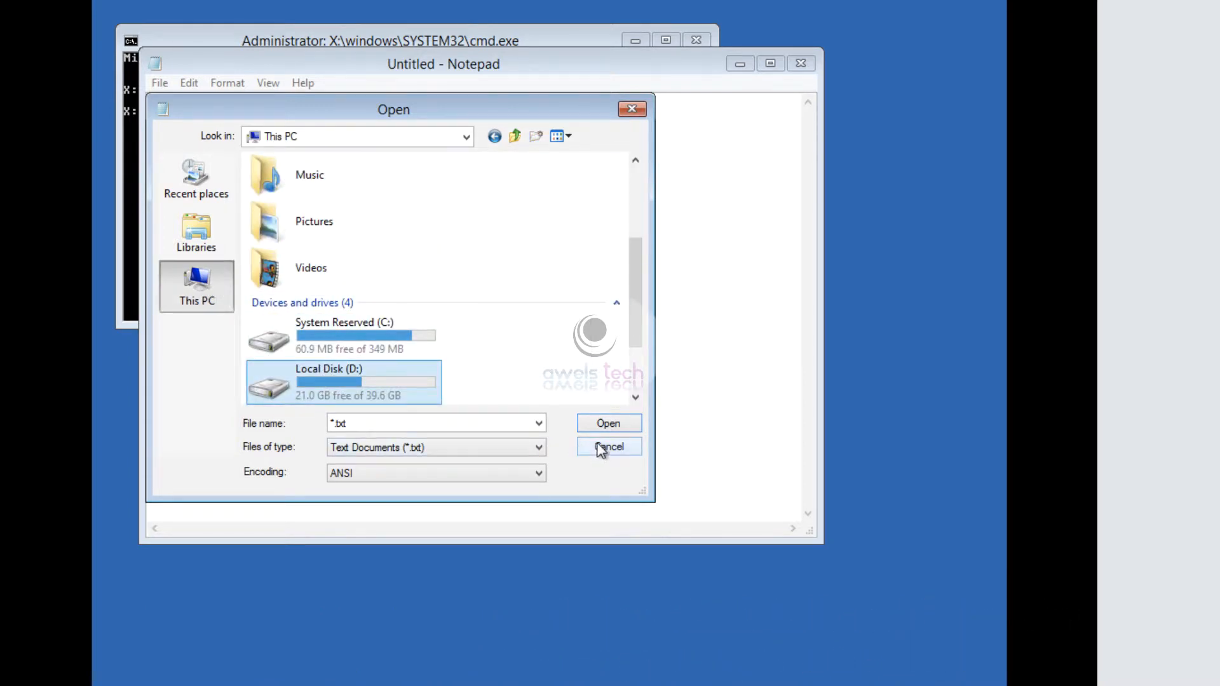
pyautogui.click(608, 446)
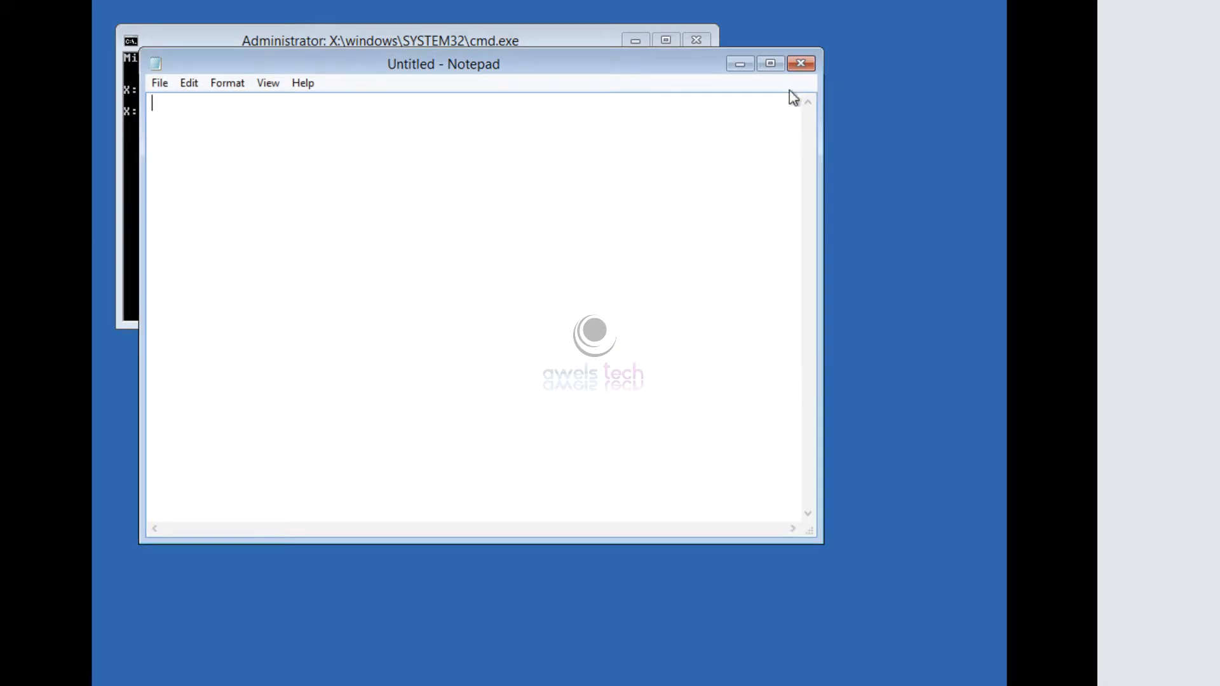
pyautogui.click(800, 62)
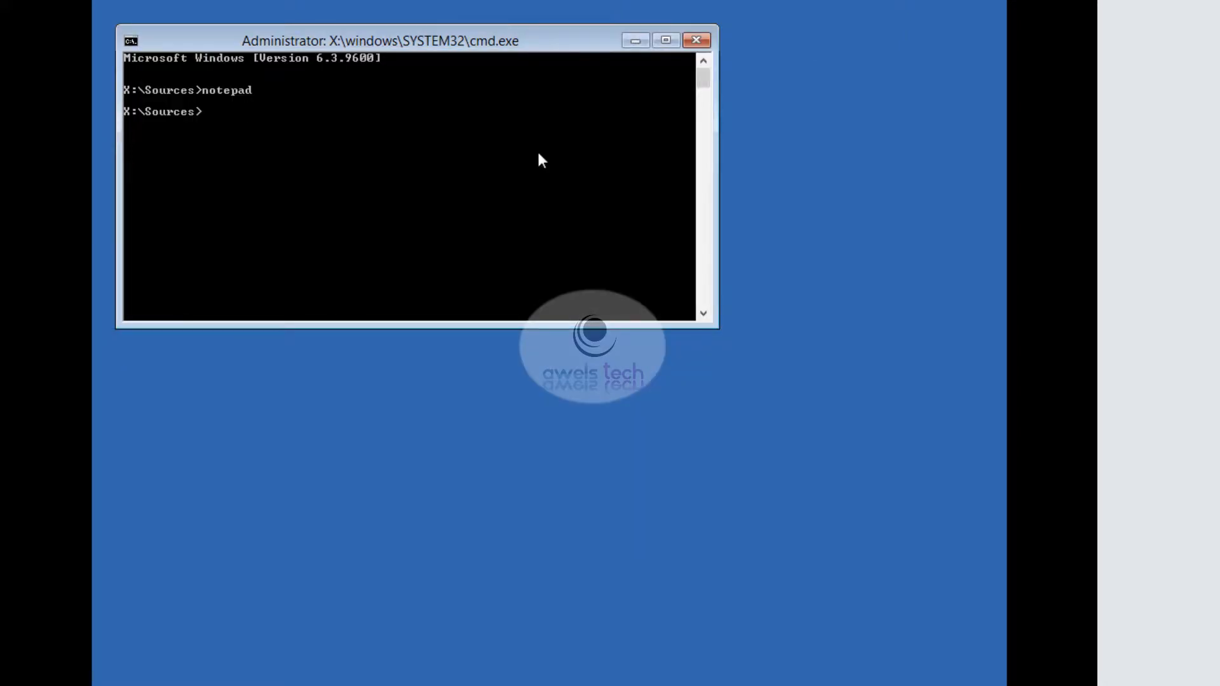
pyautogui.moveTo(497, 159)
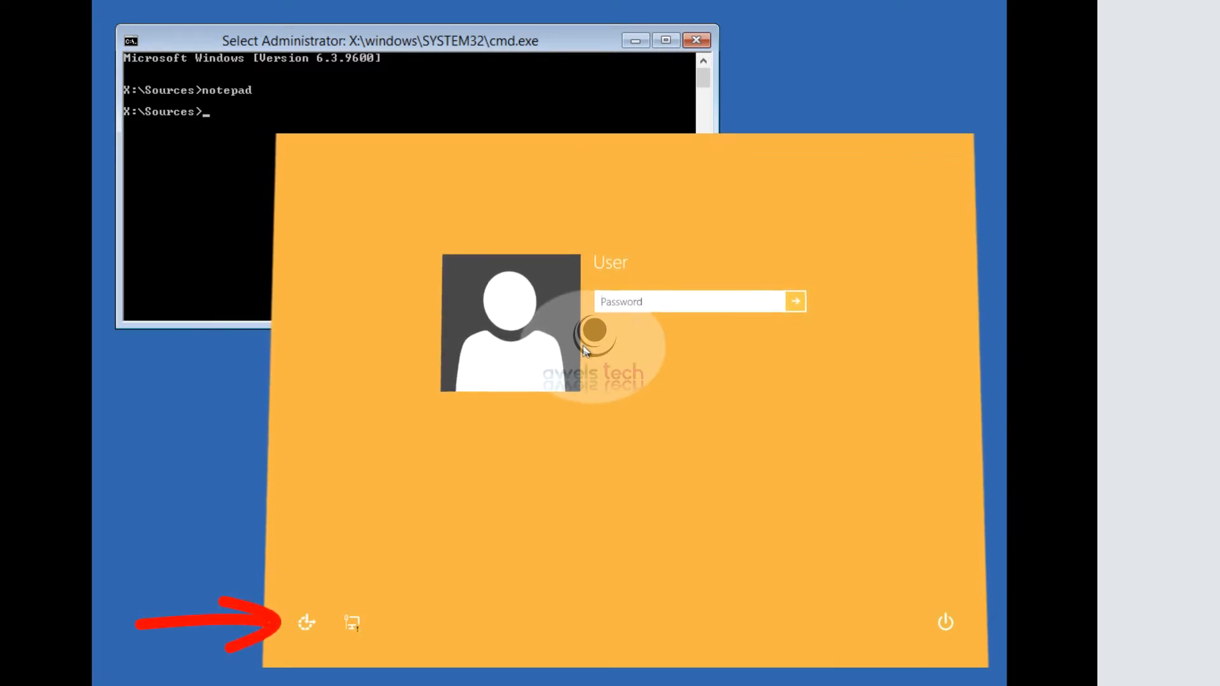
pyautogui.write('•')
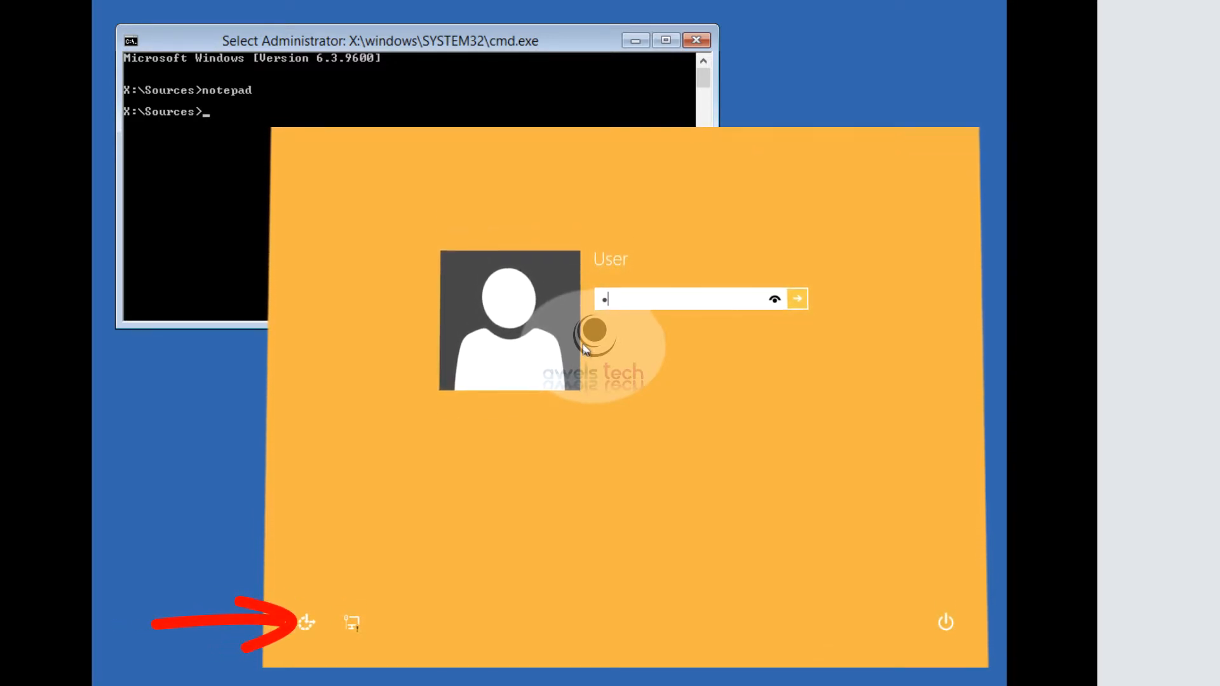
pyautogui.write('••')
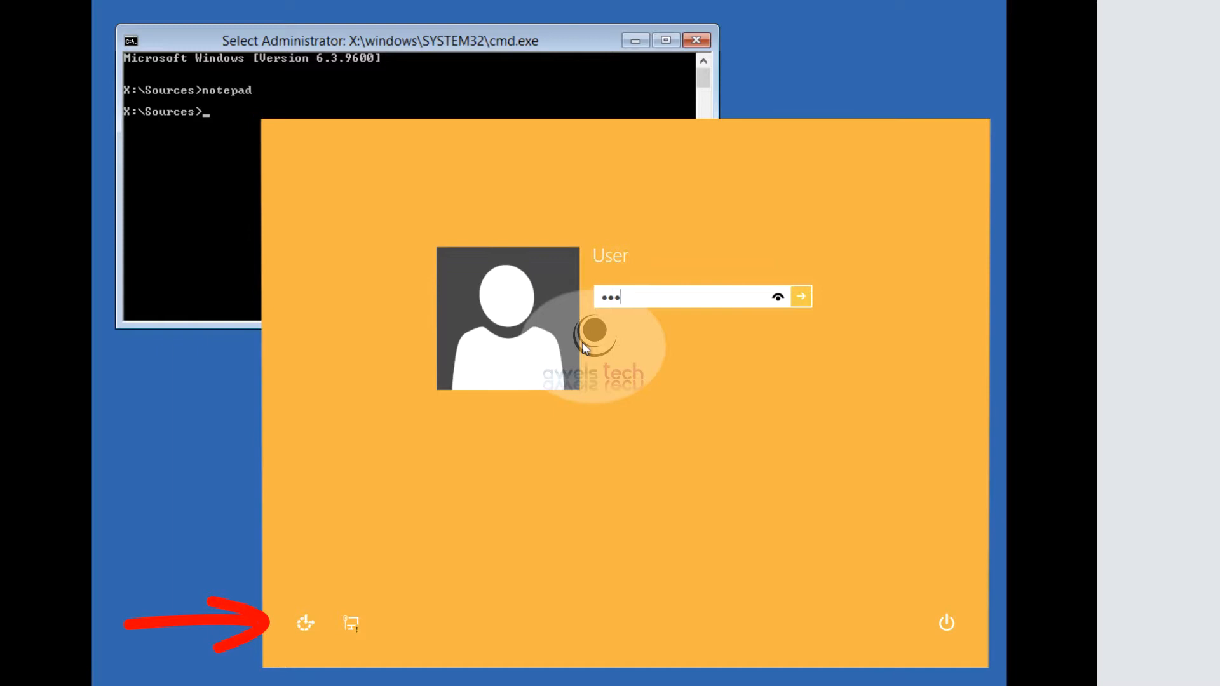
pyautogui.click(800, 297)
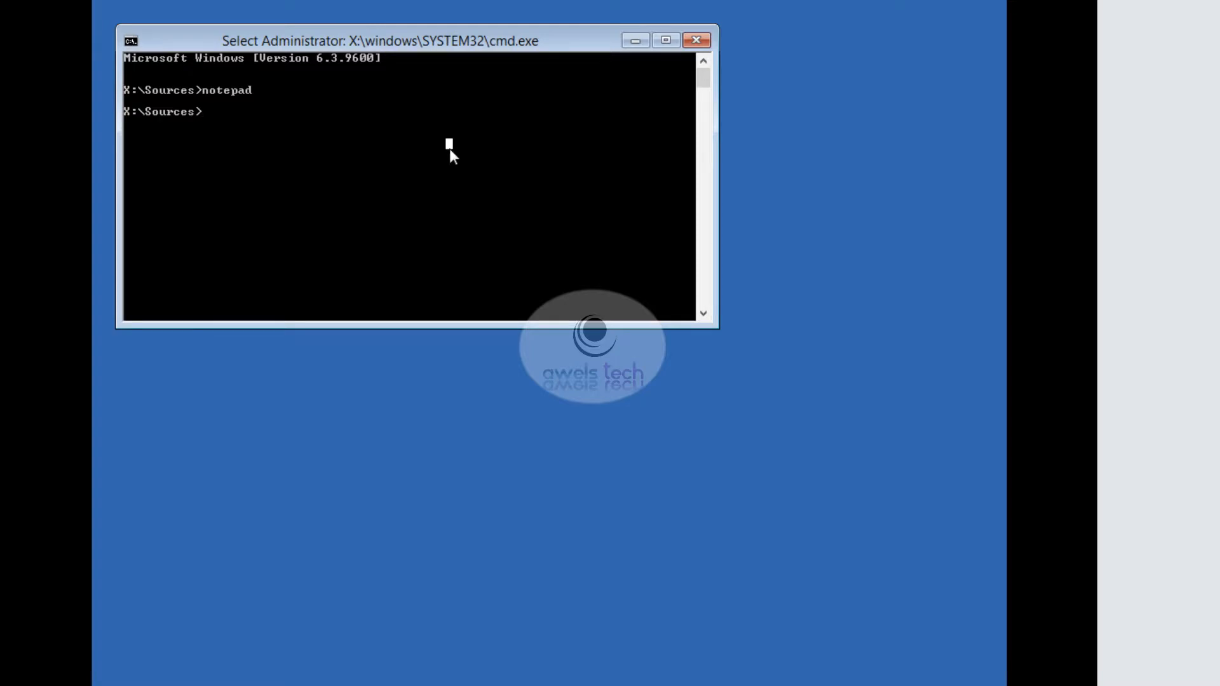
pyautogui.click(450, 147)
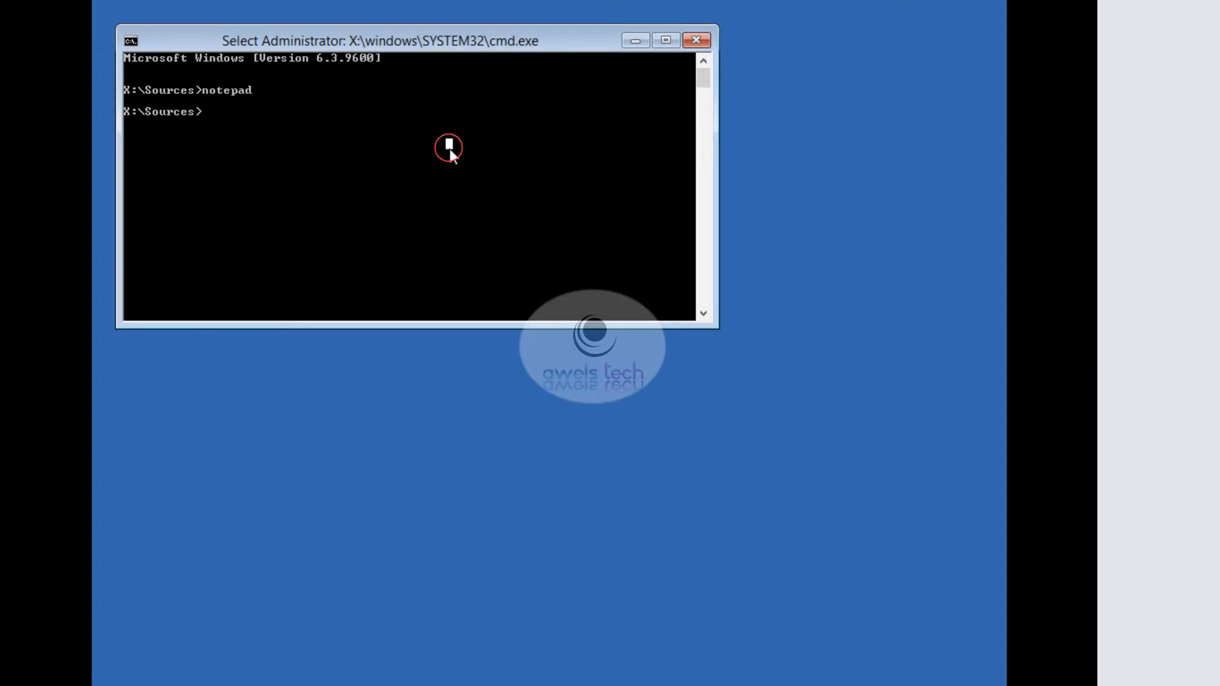
# Move d:\Windows\System32\Utilman.exe to Utilman.exe.bak in the same folder.
pyautogui.write('move d:')
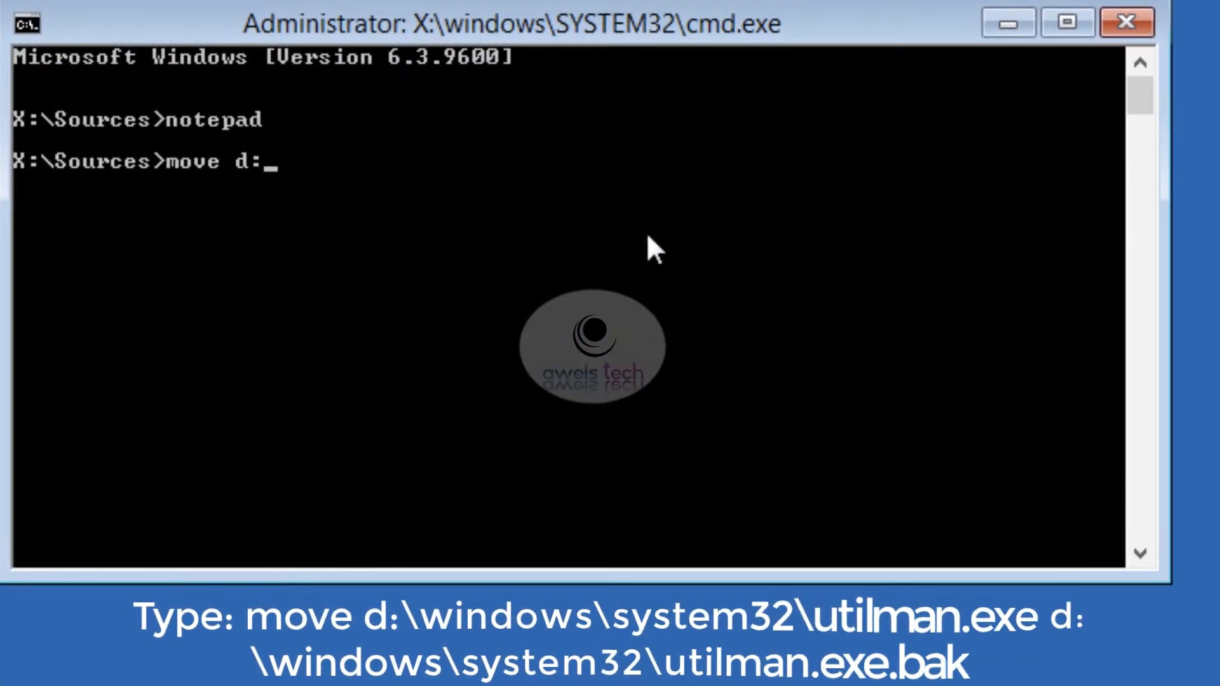
pyautogui.write('Windows')
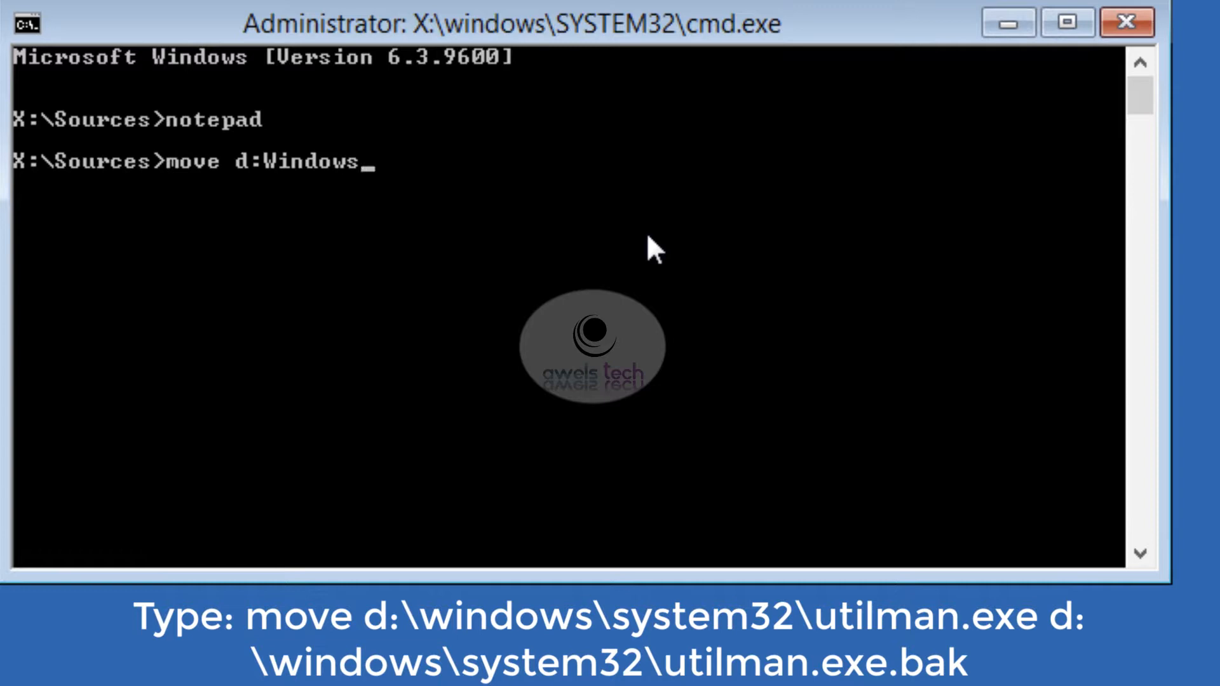
pyautogui.press('BackSpace')
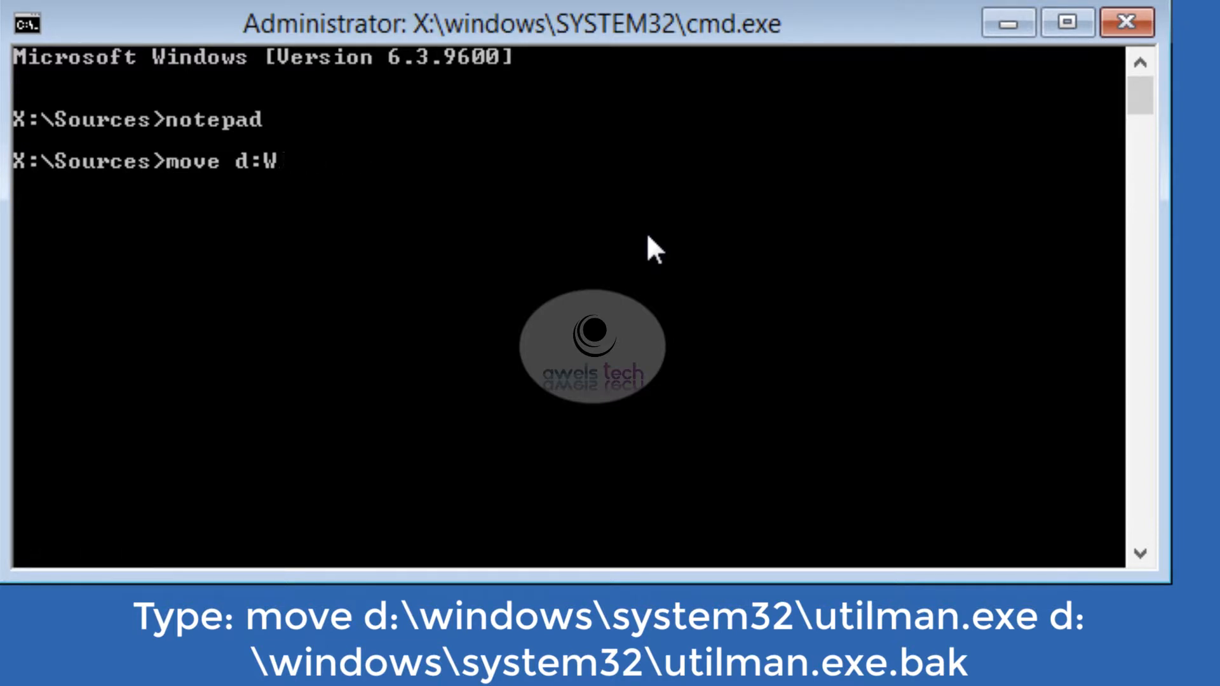
pyautogui.write('indows')
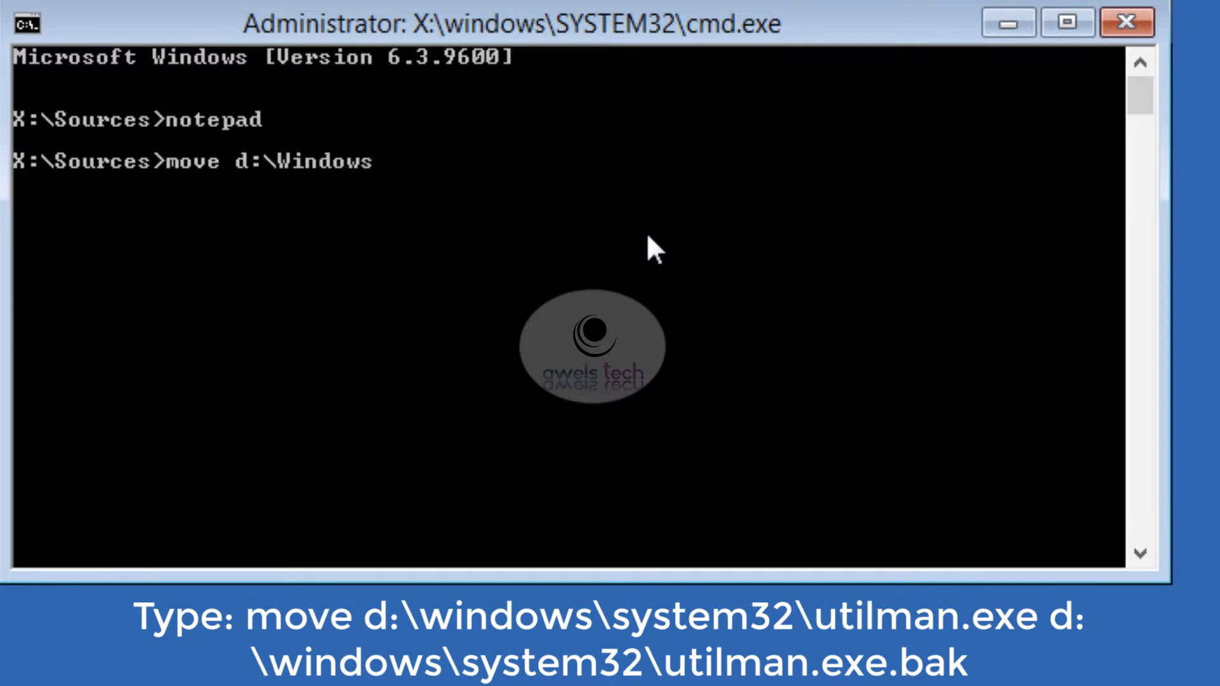
pyautogui.write('\\s')
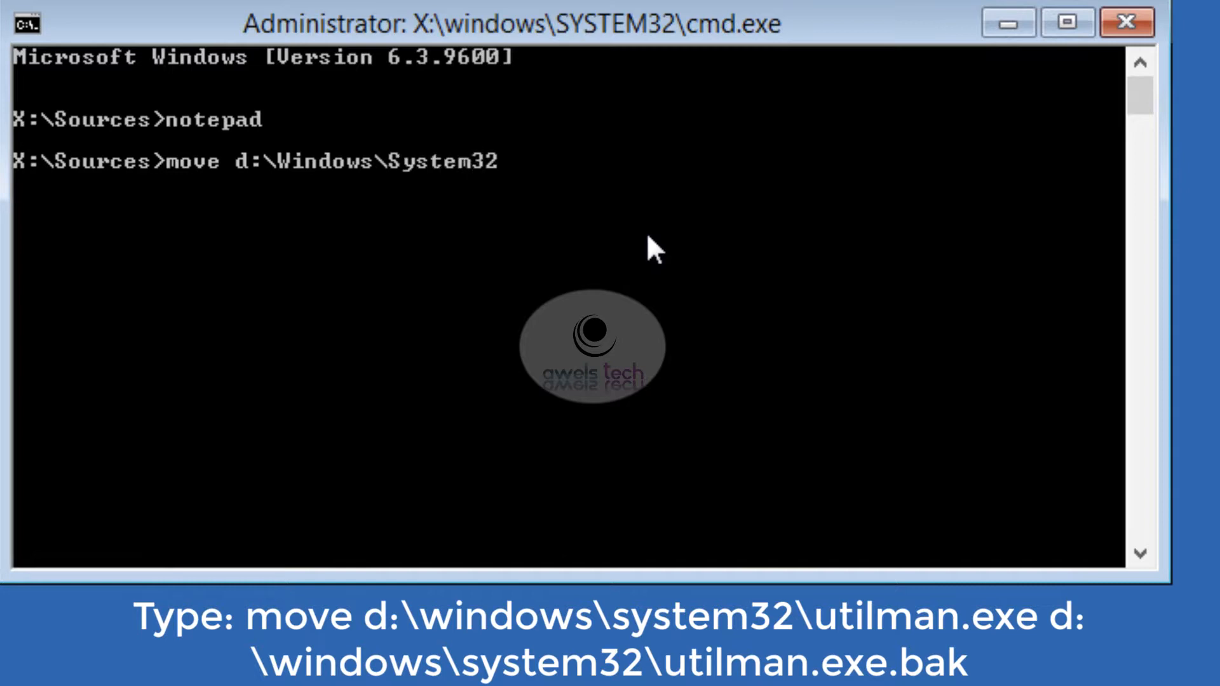
pyautogui.write('ut')
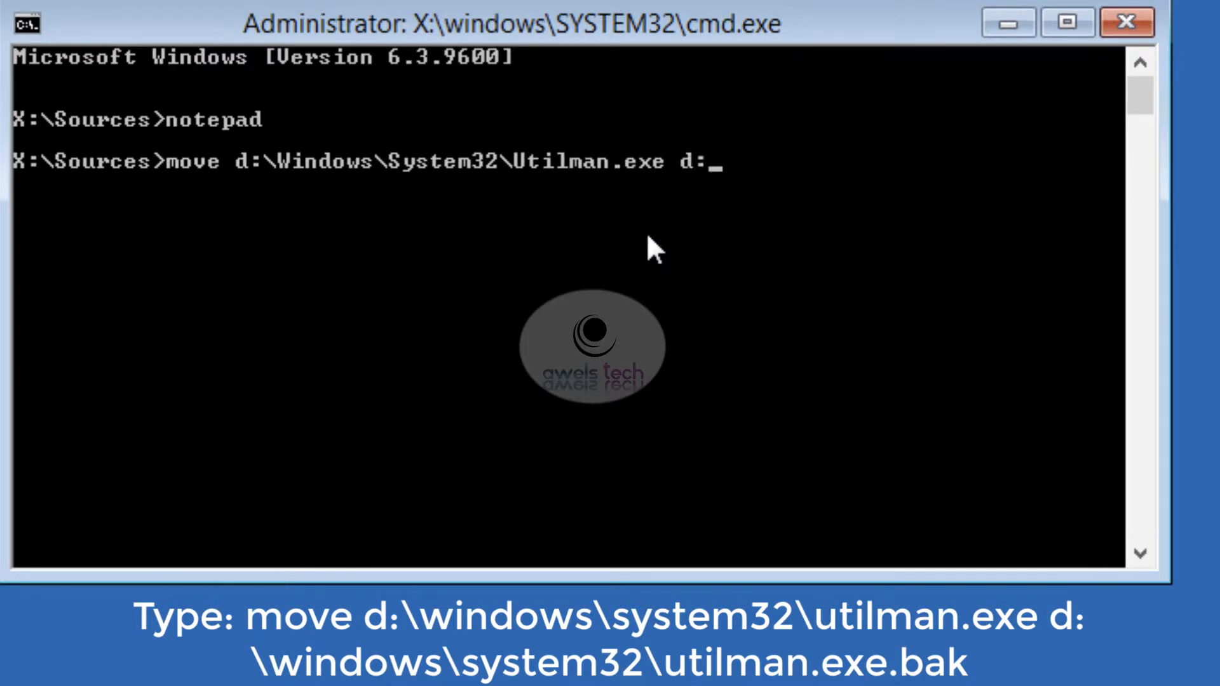
pyautogui.write('\\Windows')
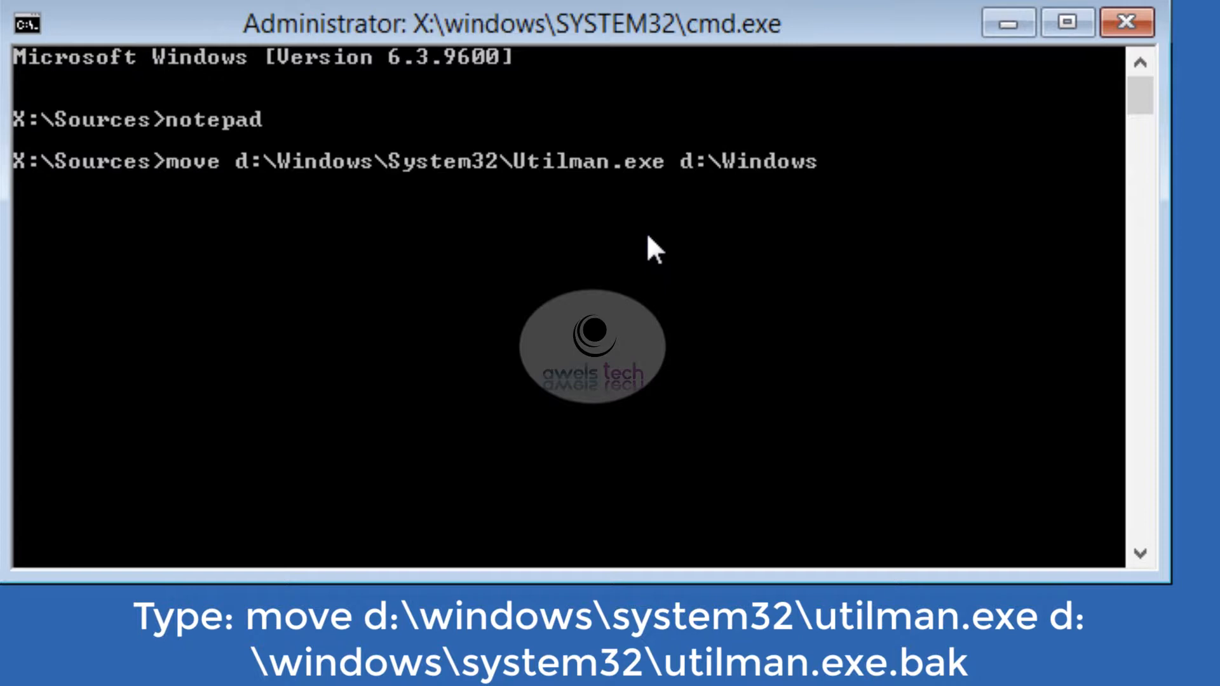
pyautogui.write('\\s')
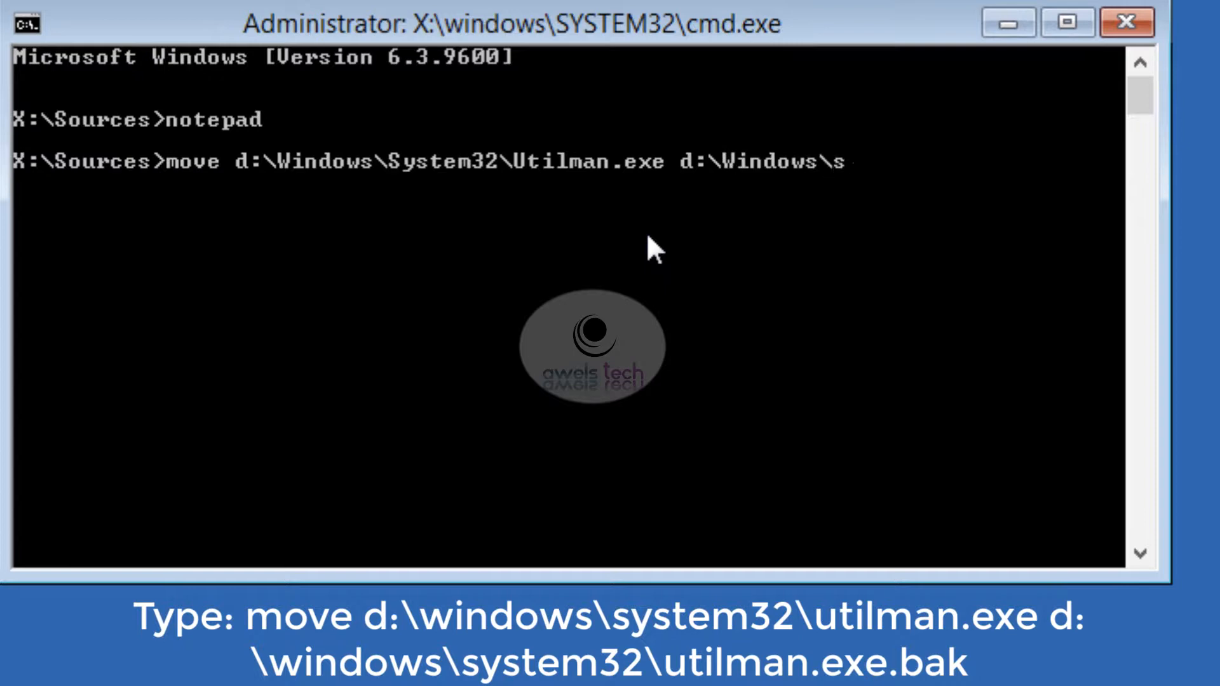
pyautogui.write('ystem32\\')
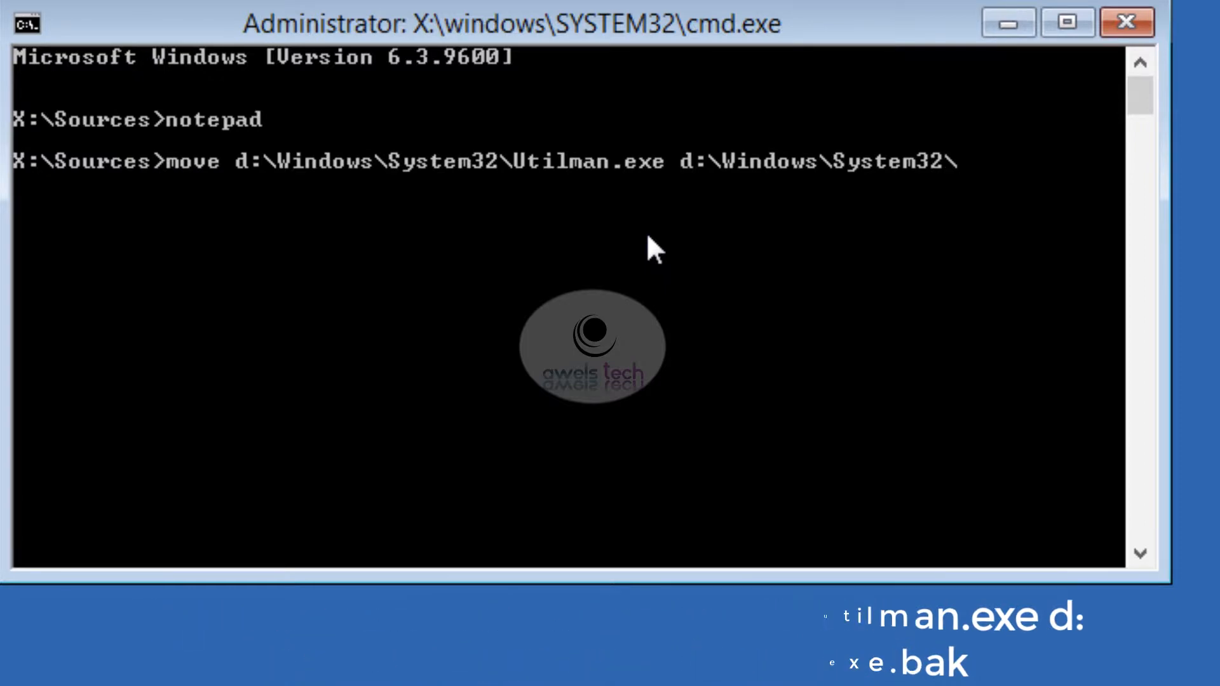
pyautogui.write('Utilman.exe')
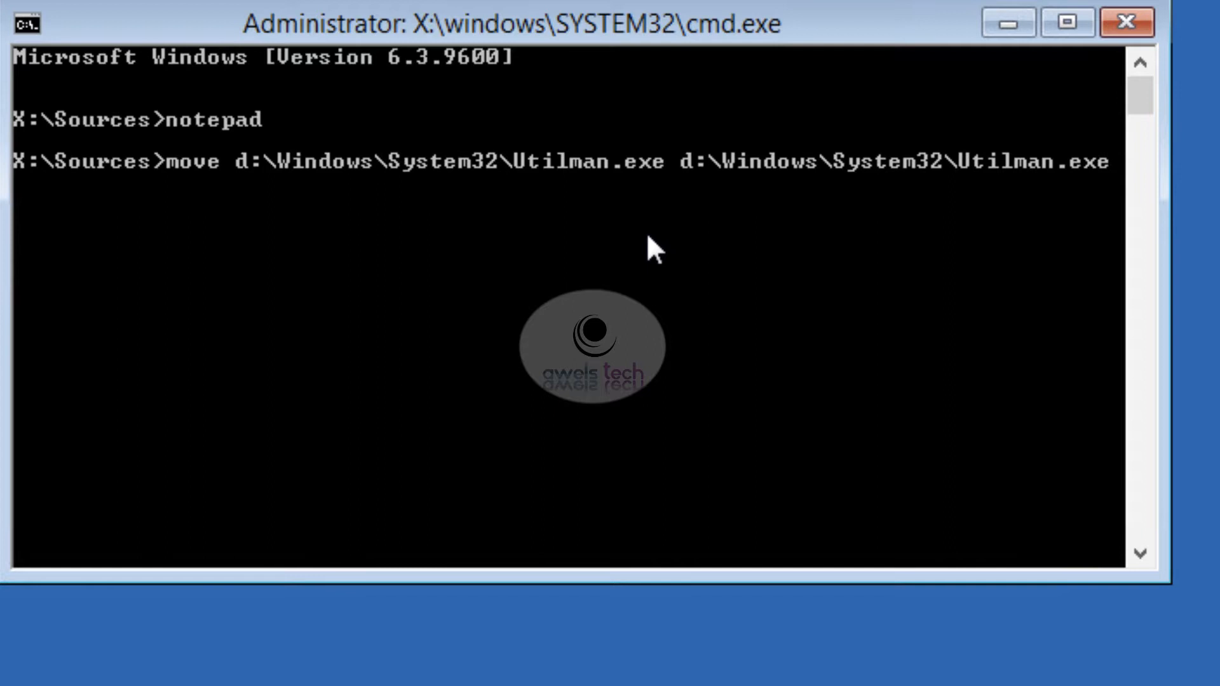
pyautogui.write('.bak')
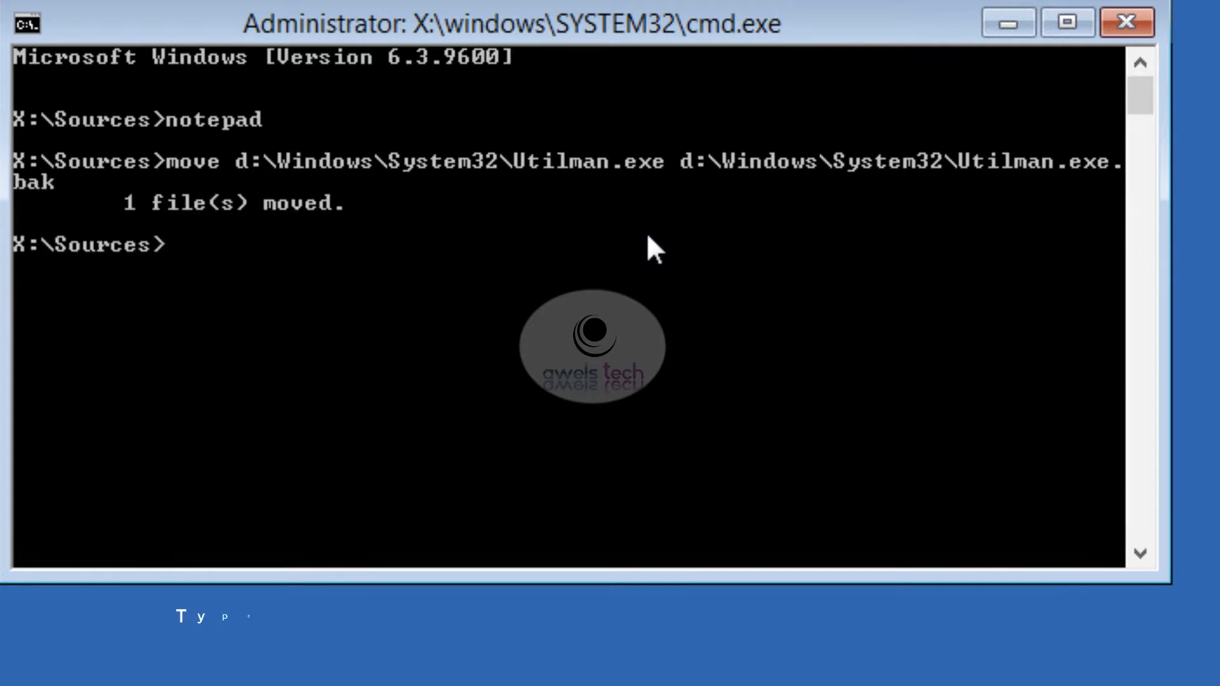
# Copy d:\Windows\System32\cmd.exe to d:\Windows\System32\Utilman.exe.
pyautogui.write('cop')
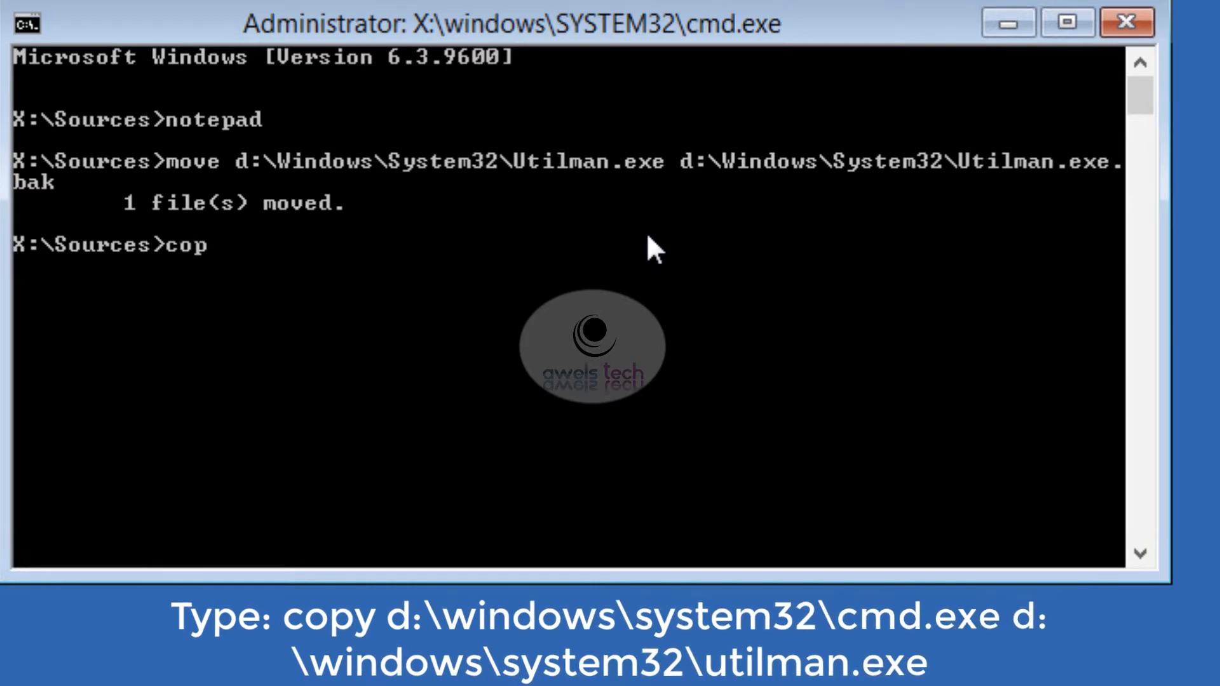
pyautogui.write('y')
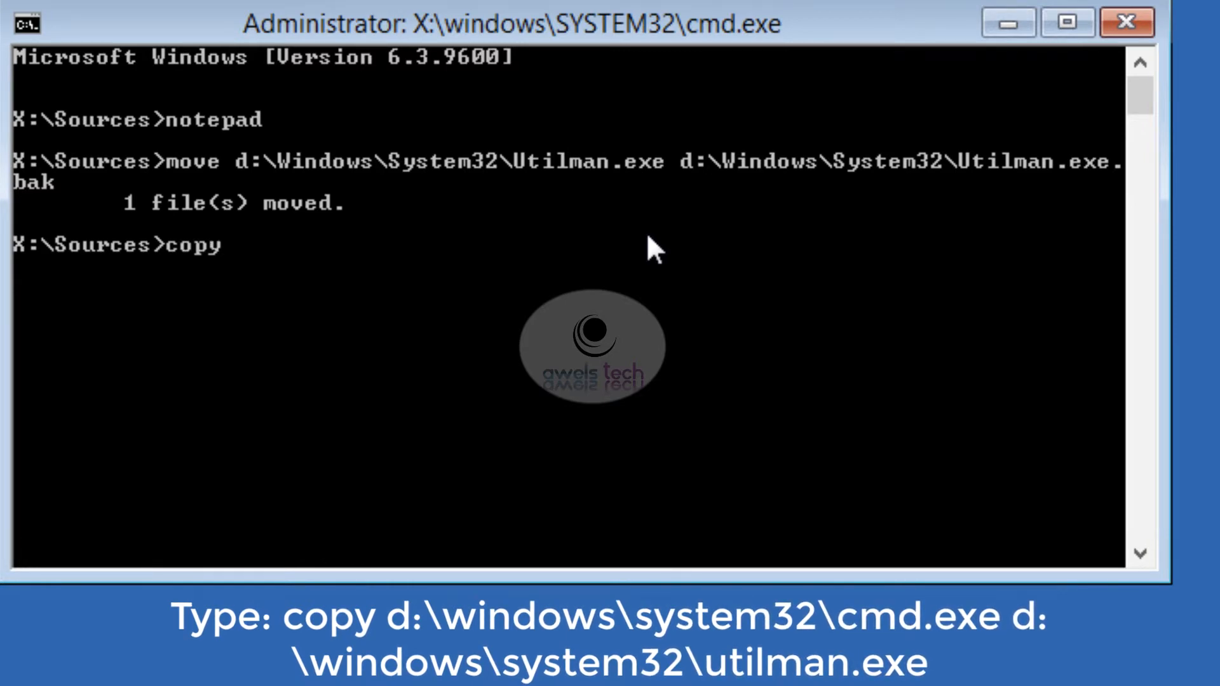
pyautogui.write('d:\\w')
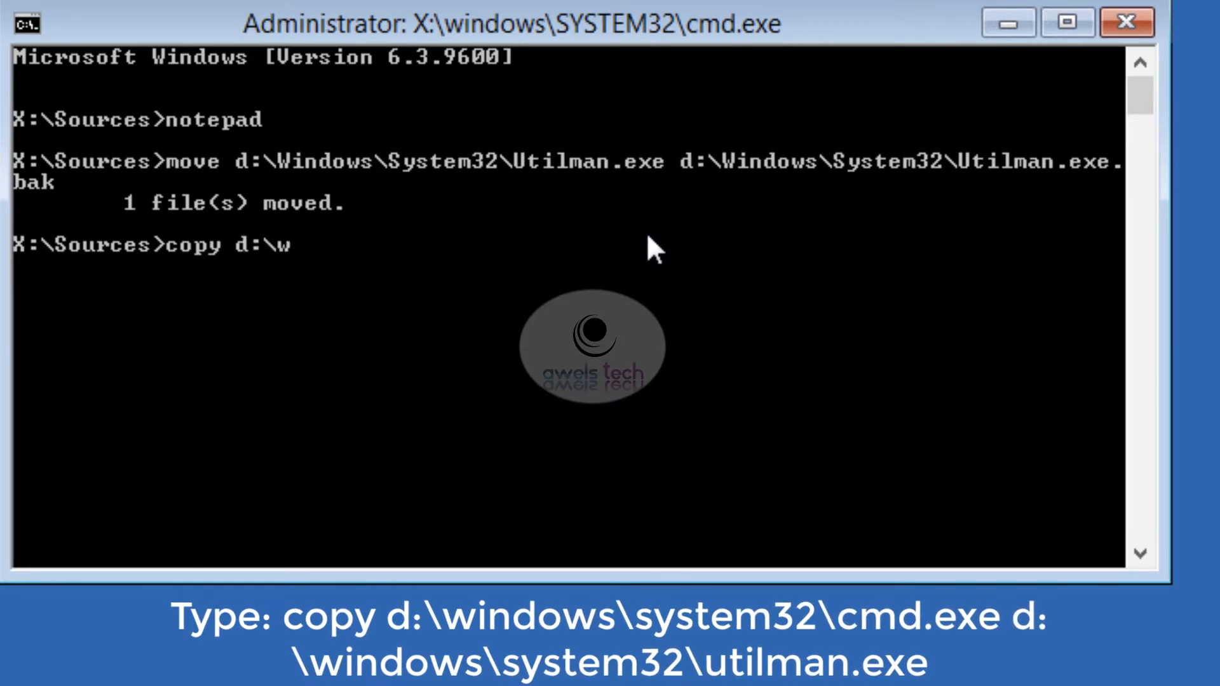
pyautogui.write('indows\\sy')
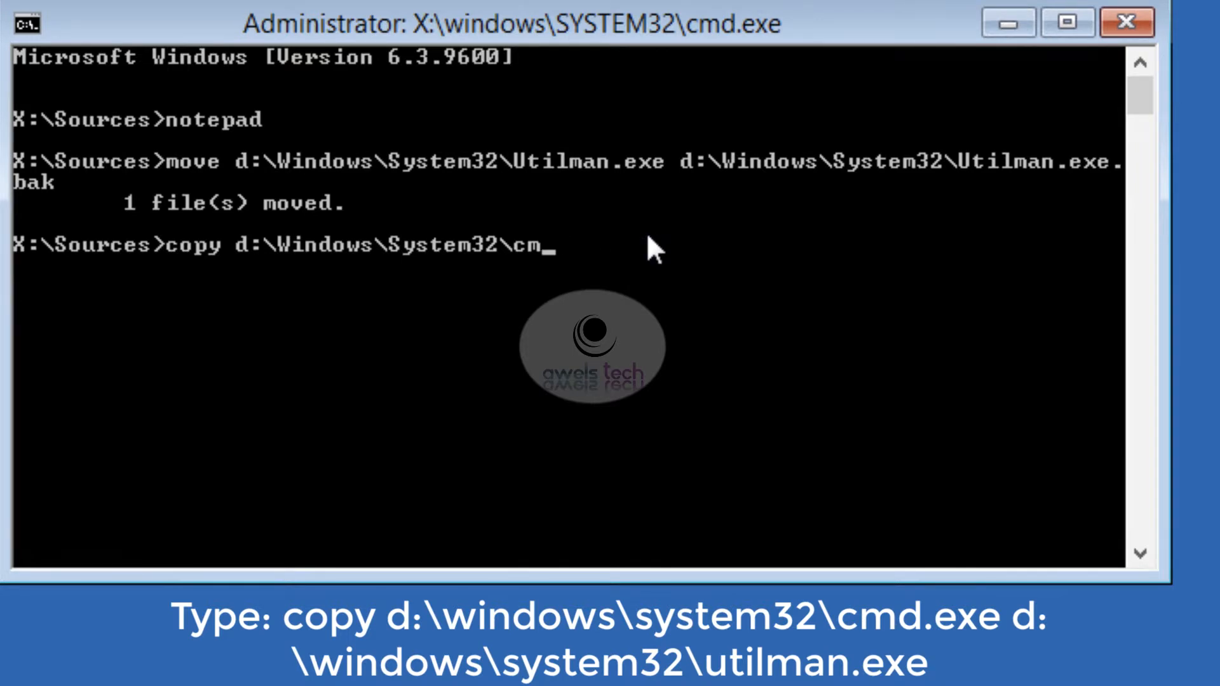
pyautogui.write('d.exe')
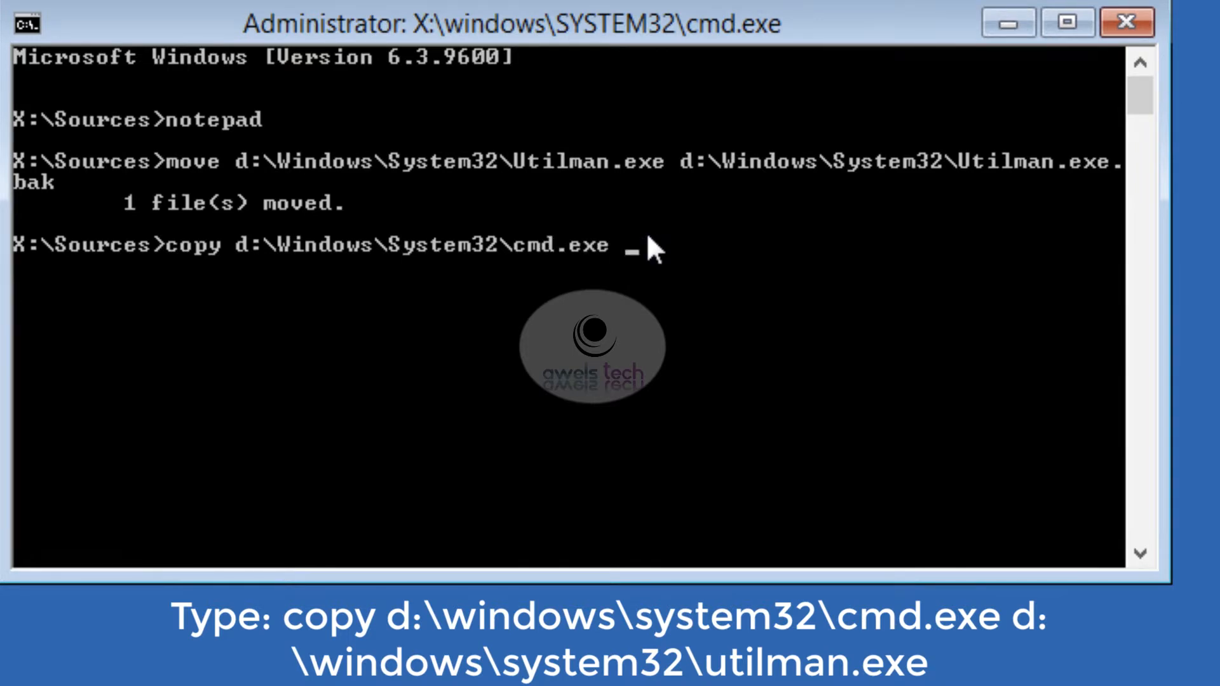
pyautogui.write('d:\\w')
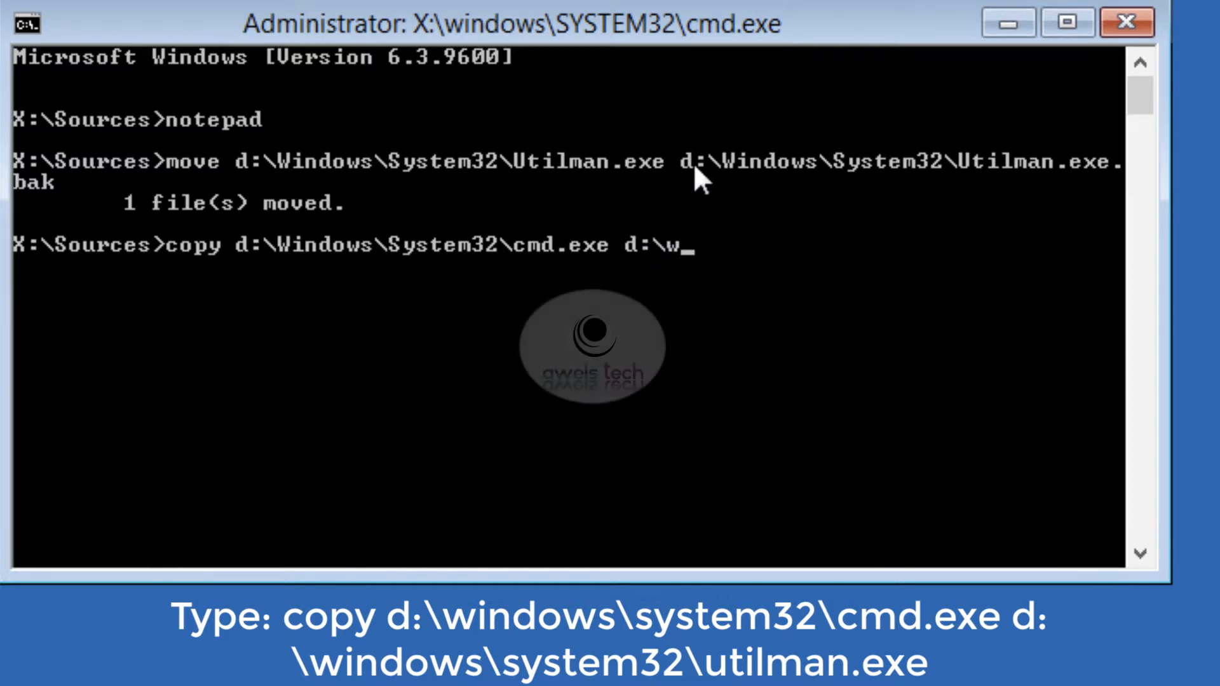
pyautogui.write('indows\\s')
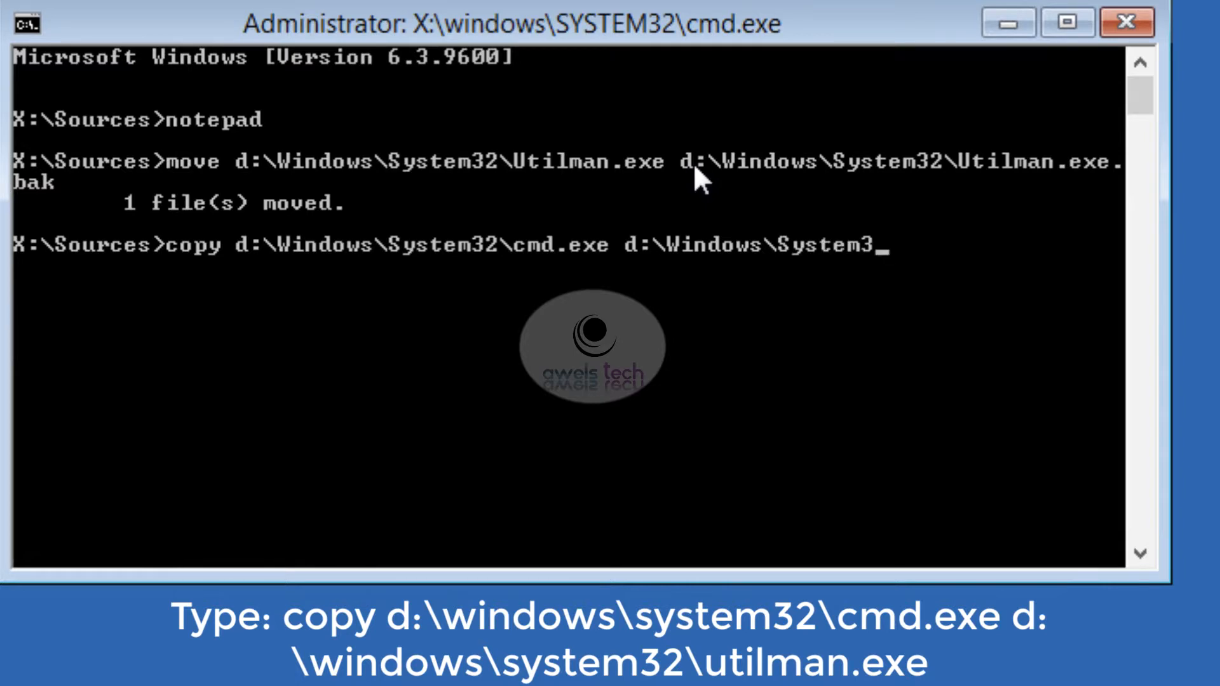
pyautogui.write('2\\')
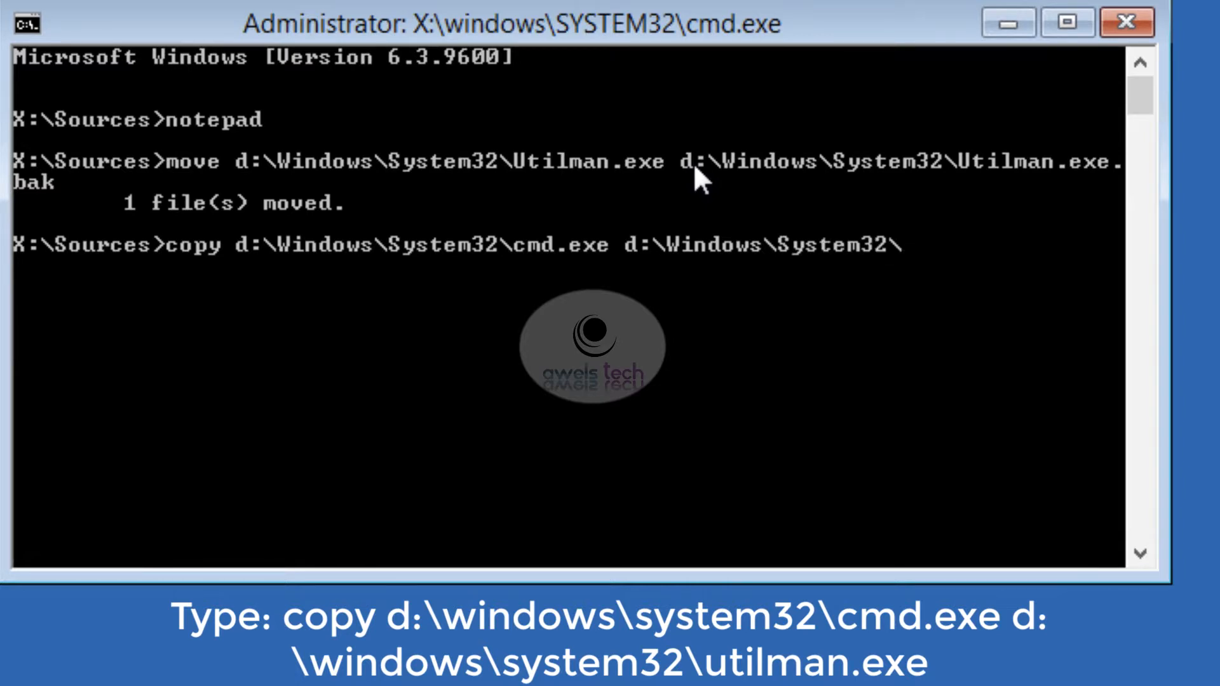
pyautogui.write('utilman.ex')
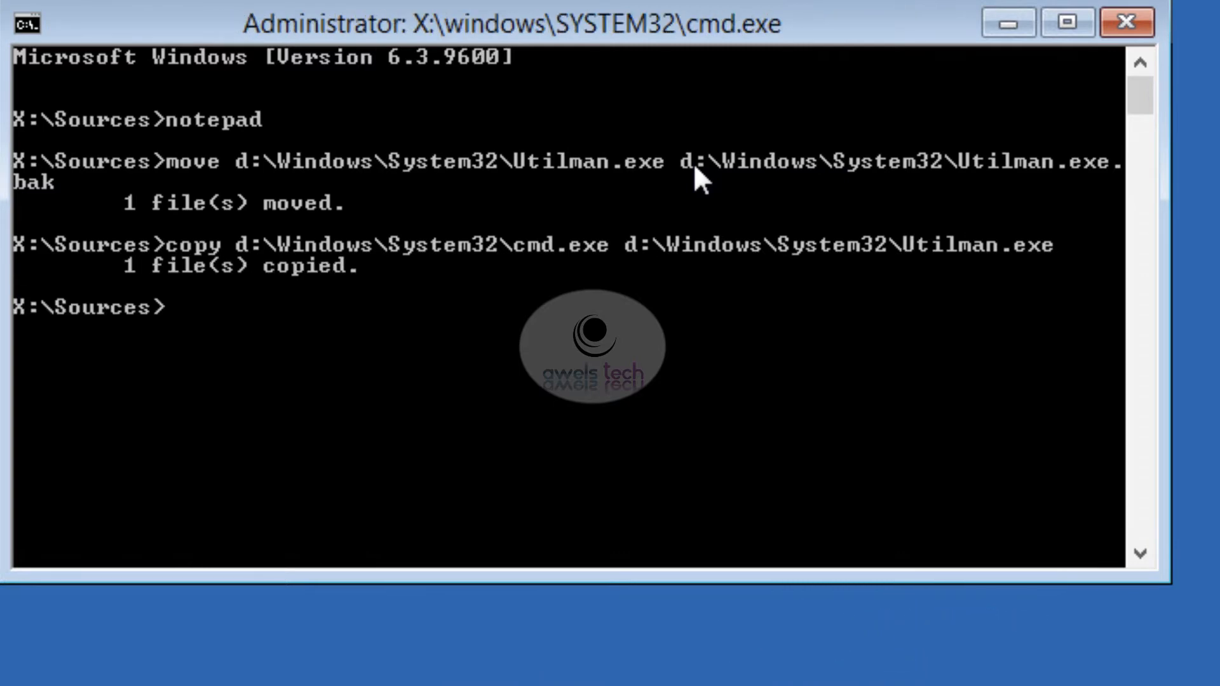
# Try exit, then run wpeutil reboot to restart into the installed Windows 8.
pyautogui.write('ex')
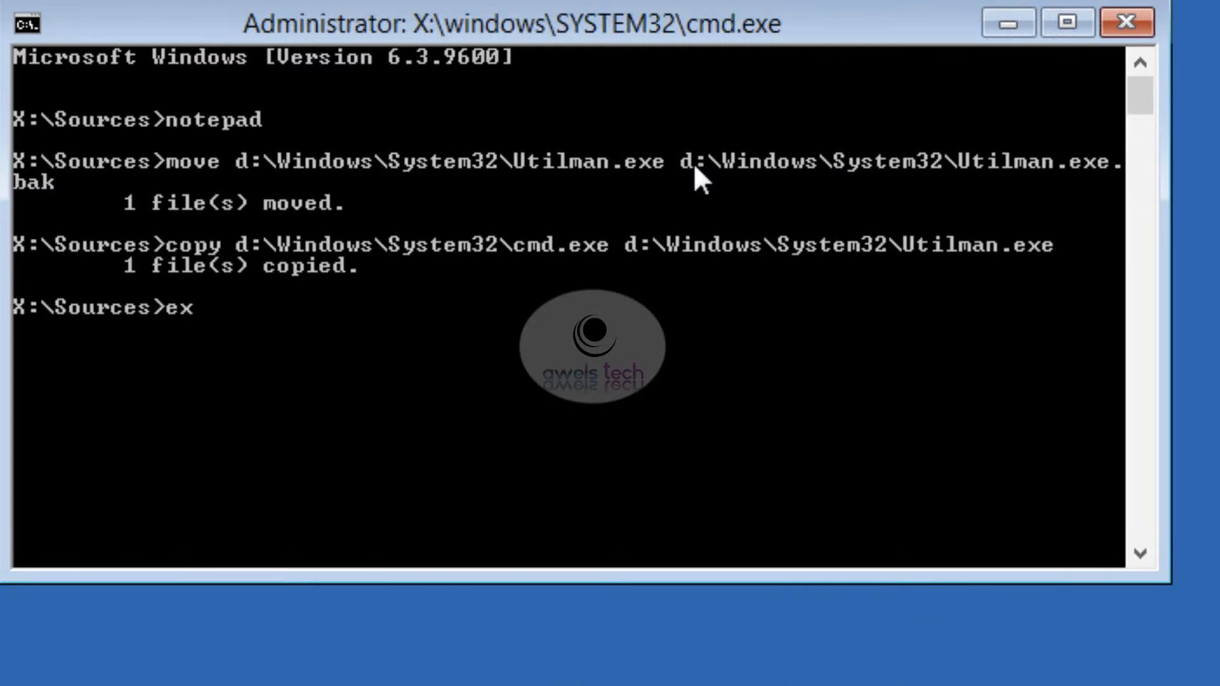
pyautogui.write('it')
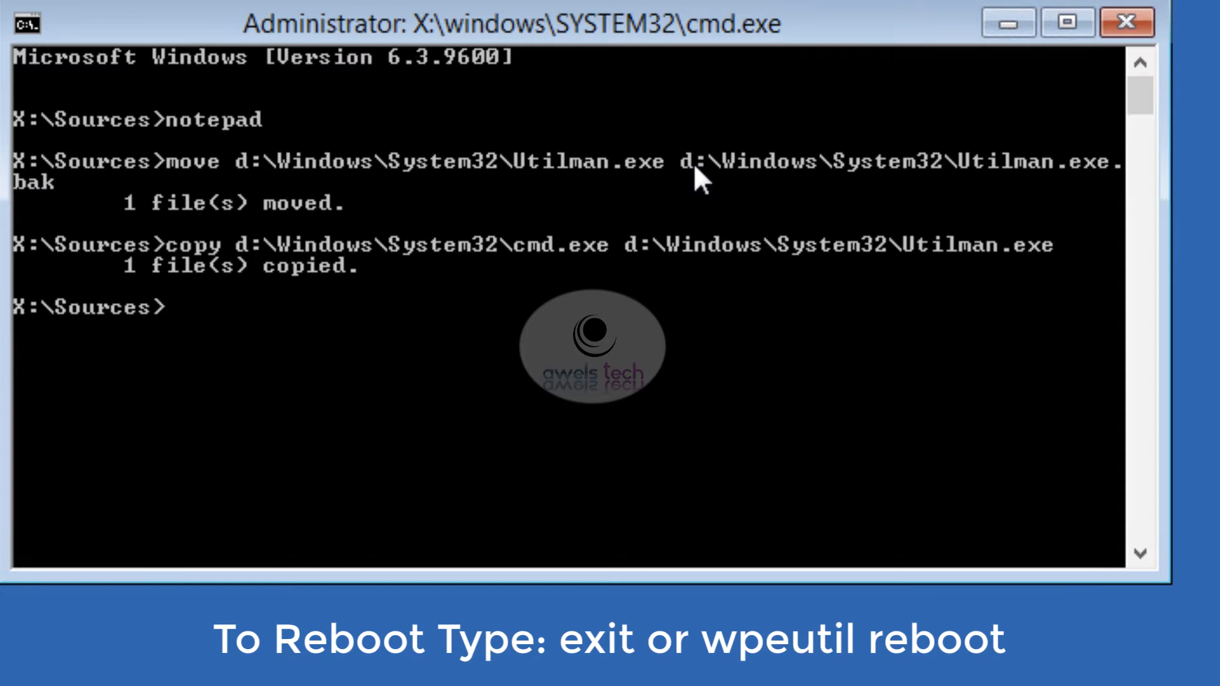
pyautogui.write('wpeuti')
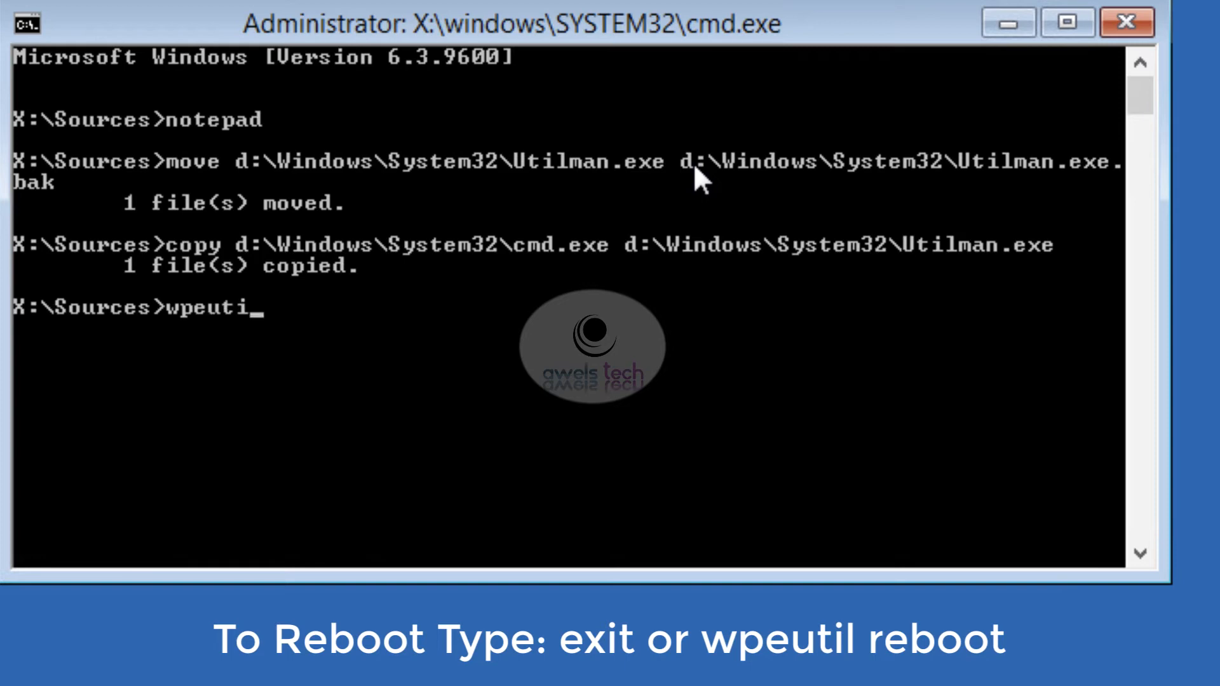
pyautogui.write('l')
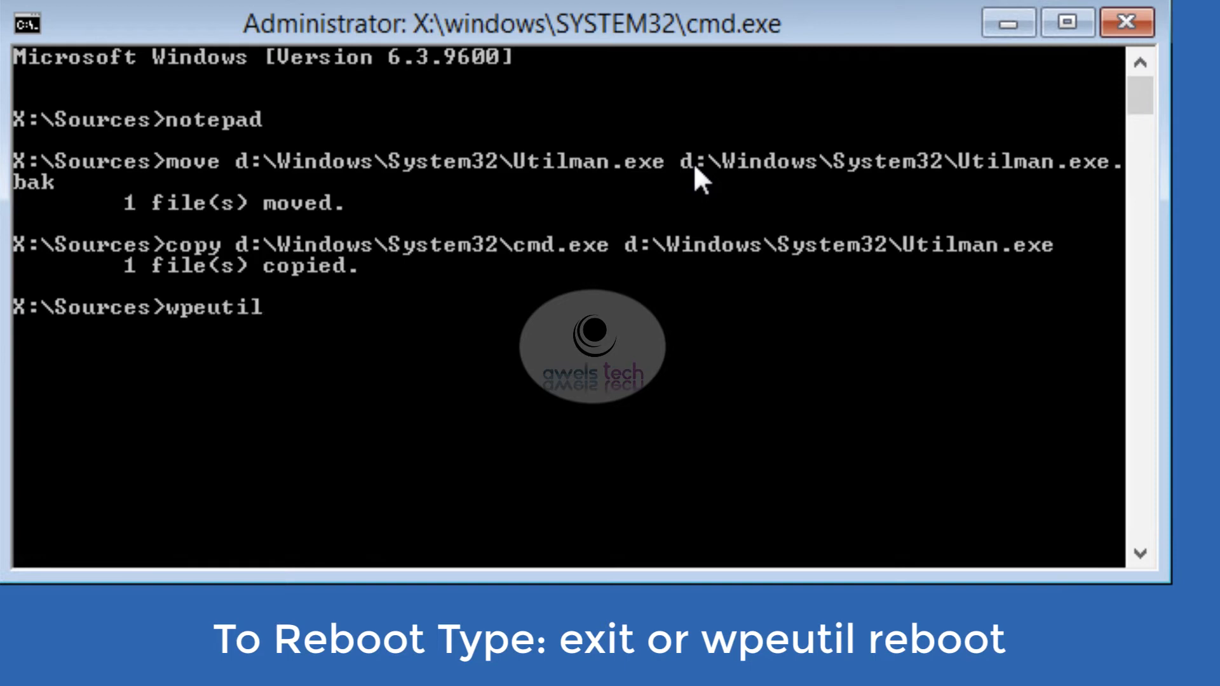
pyautogui.write('reboot')
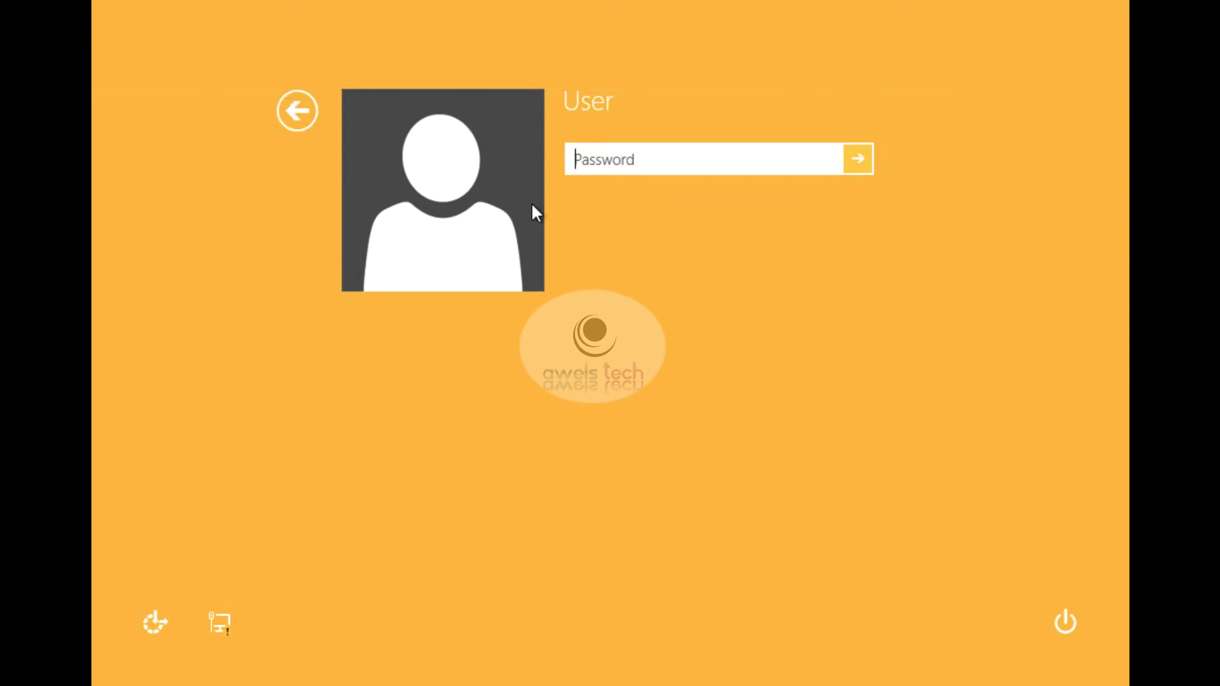
# Fail a User sign-in, dismiss the error, and open the Ease of Access command prompt.
pyautogui.click(856, 159)
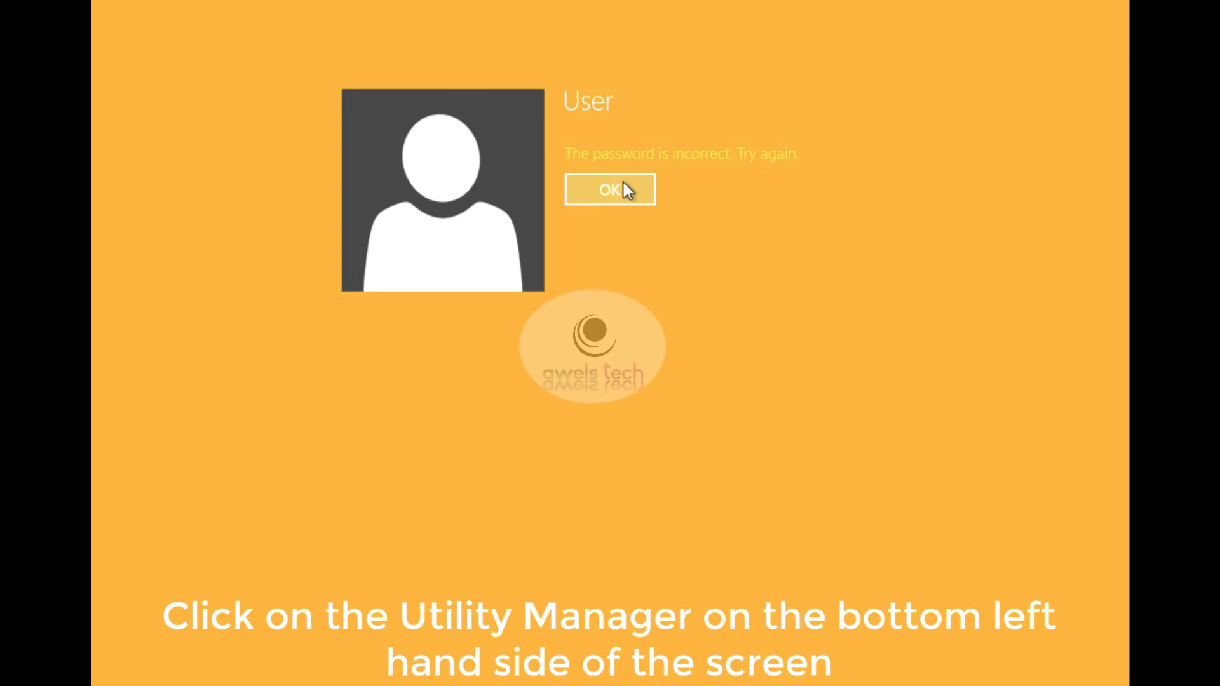
pyautogui.click(610, 189)
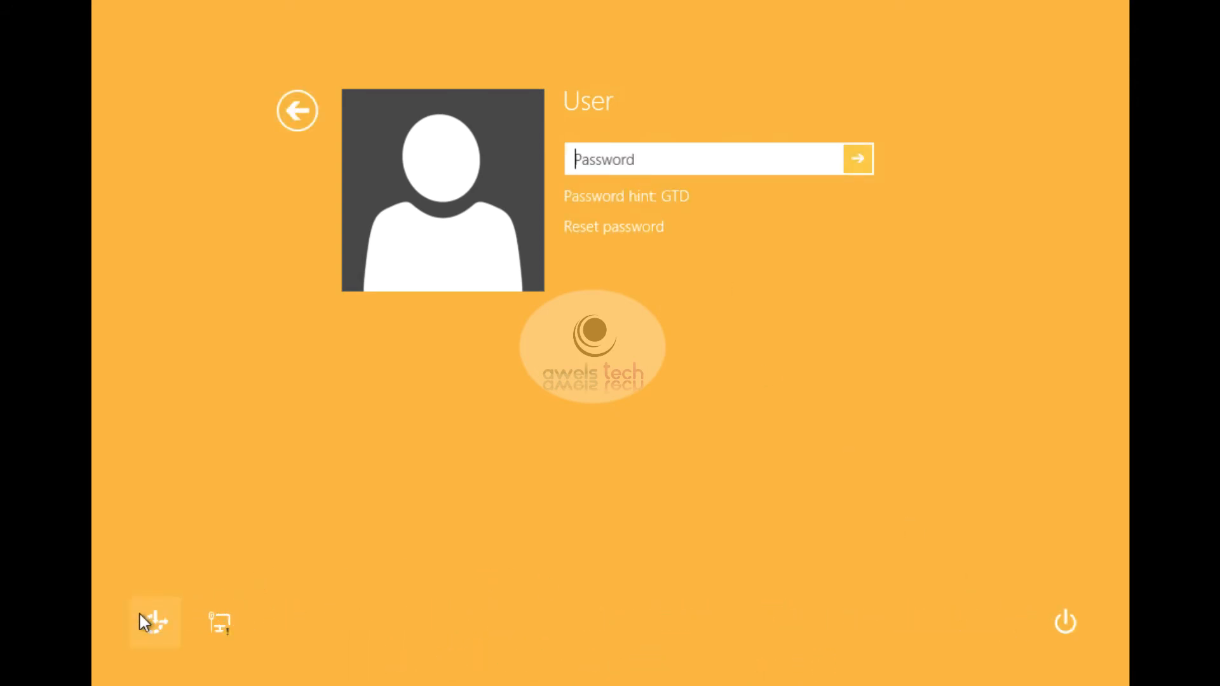
pyautogui.click(154, 623)
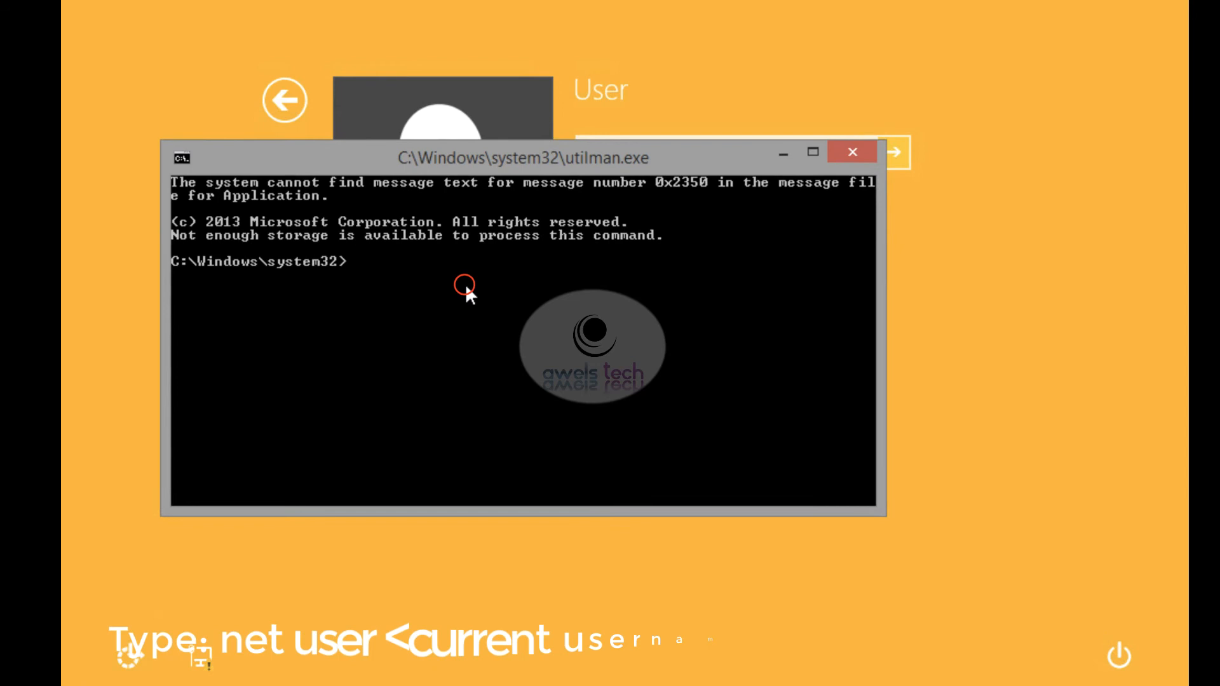
pyautogui.write('net us')
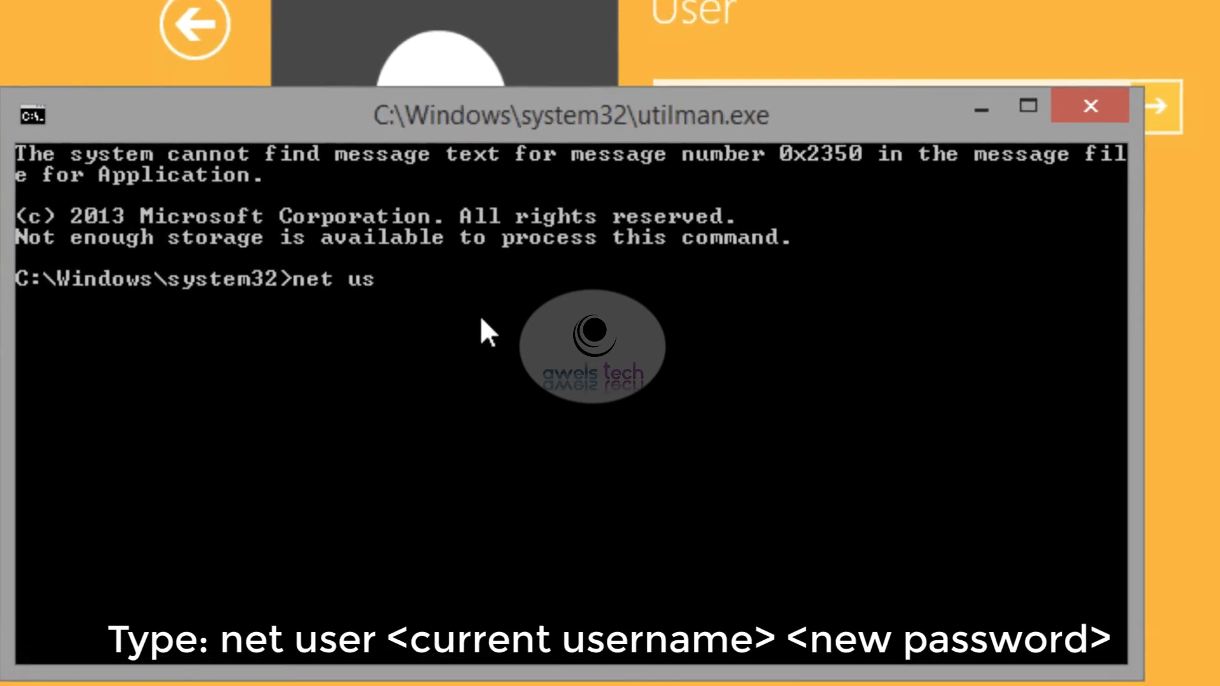
pyautogui.write('er')
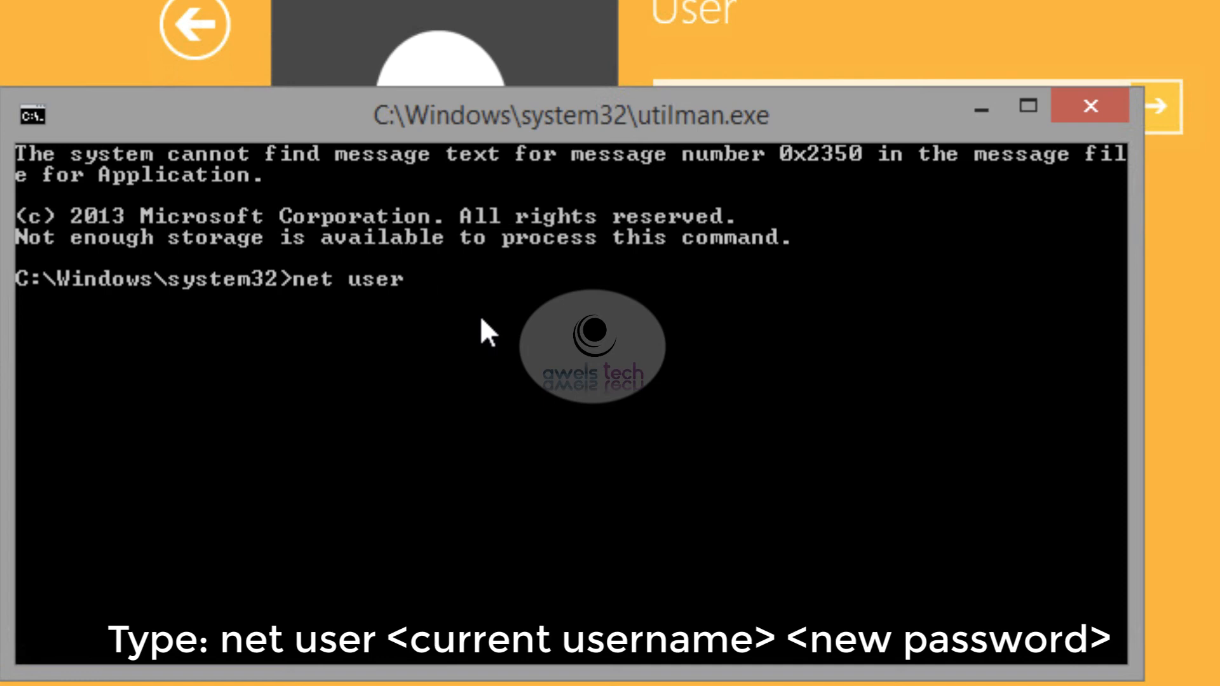
pyautogui.write('User')
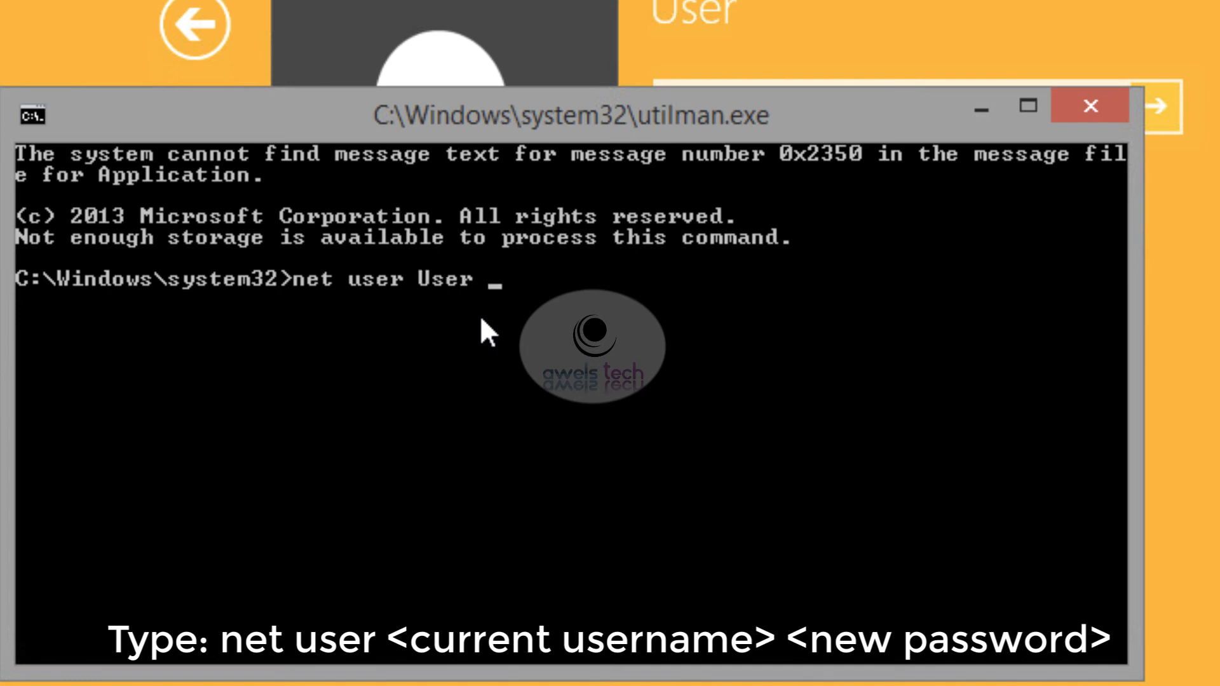
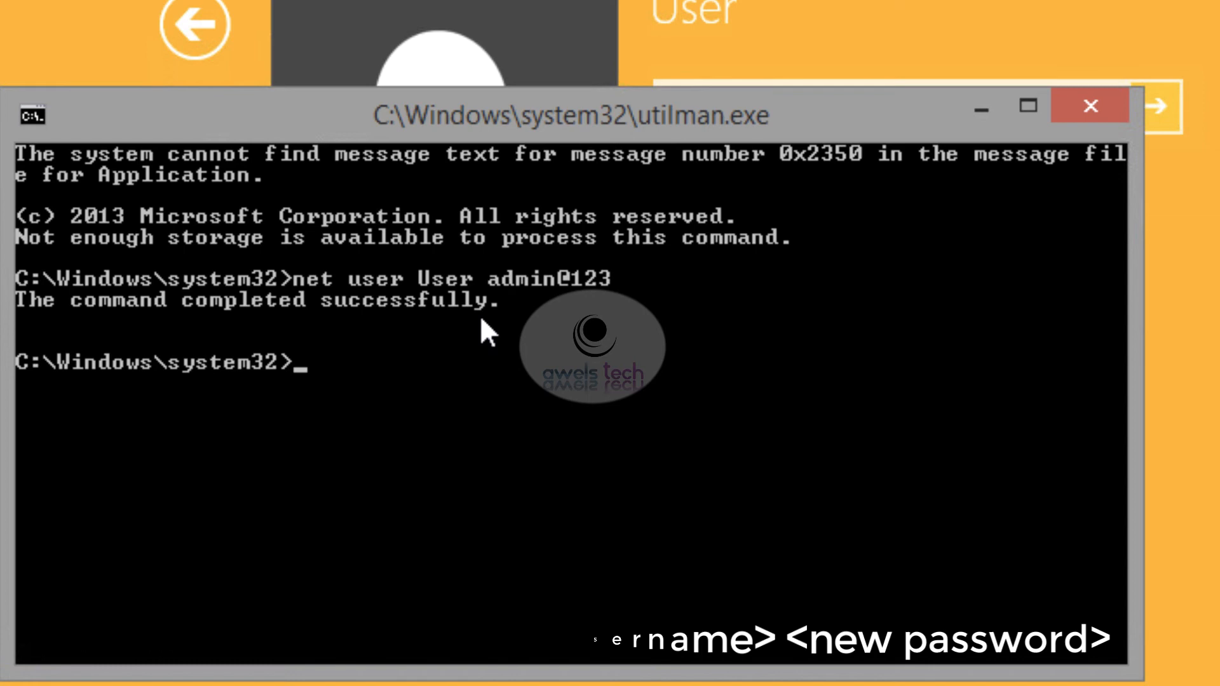
pyautogui.write('exi')
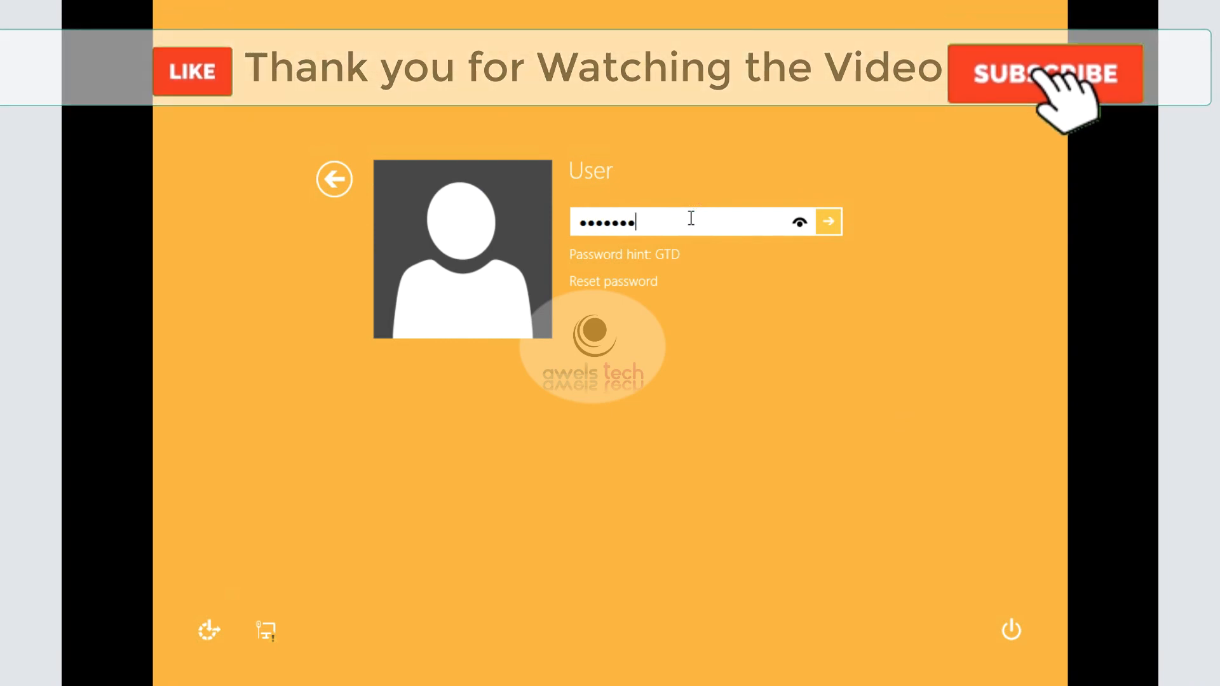
pyautogui.click(829, 222)
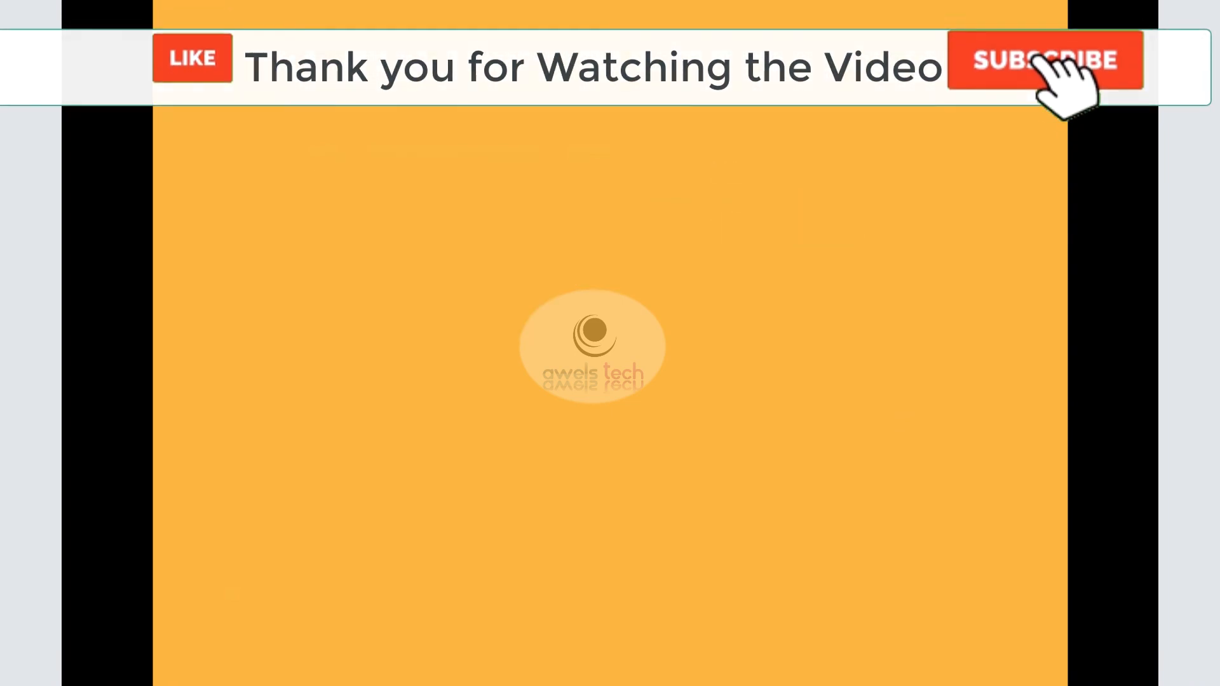